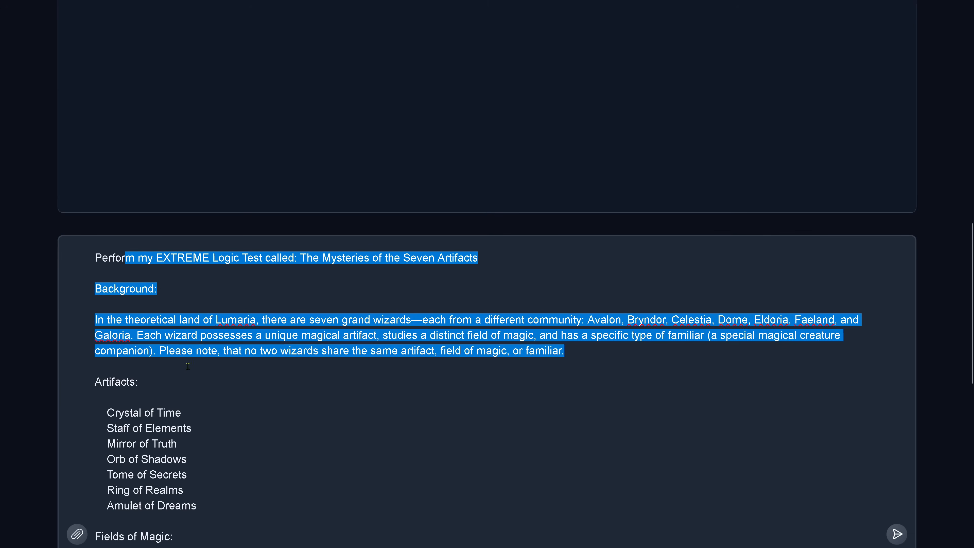
Step: Scroll down past the Seven Artifacts prompt to watch both models start streaming replies
scroll("down", 3)
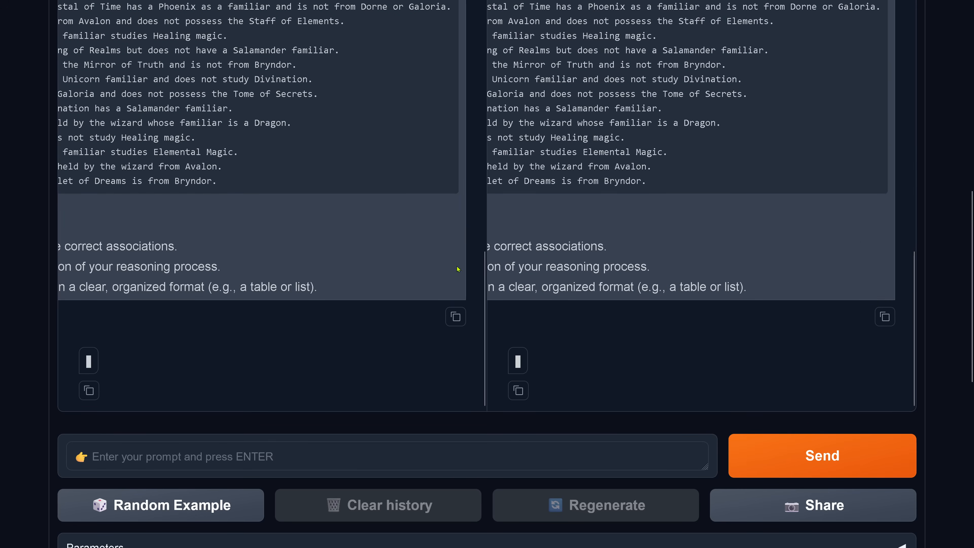
scroll("down", 3)
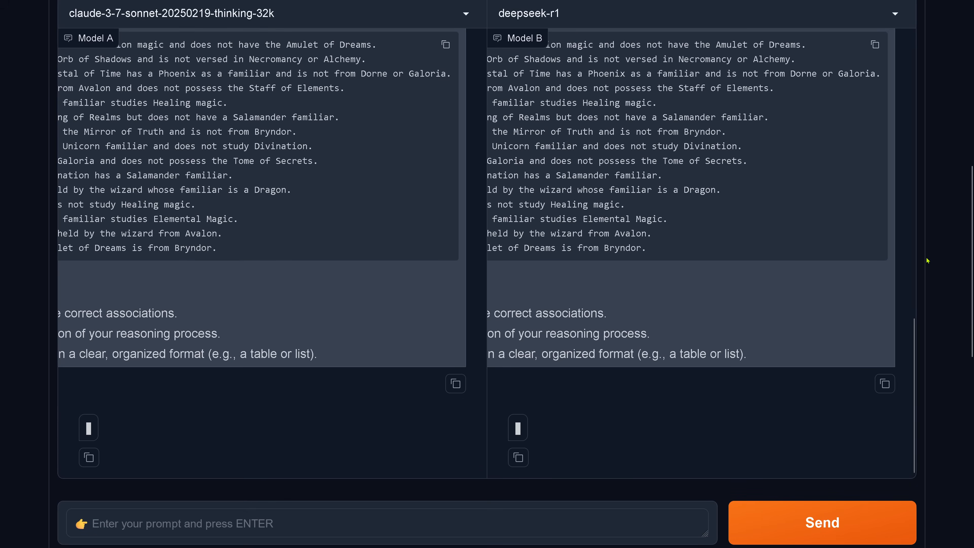
mouse_move(942, 219)
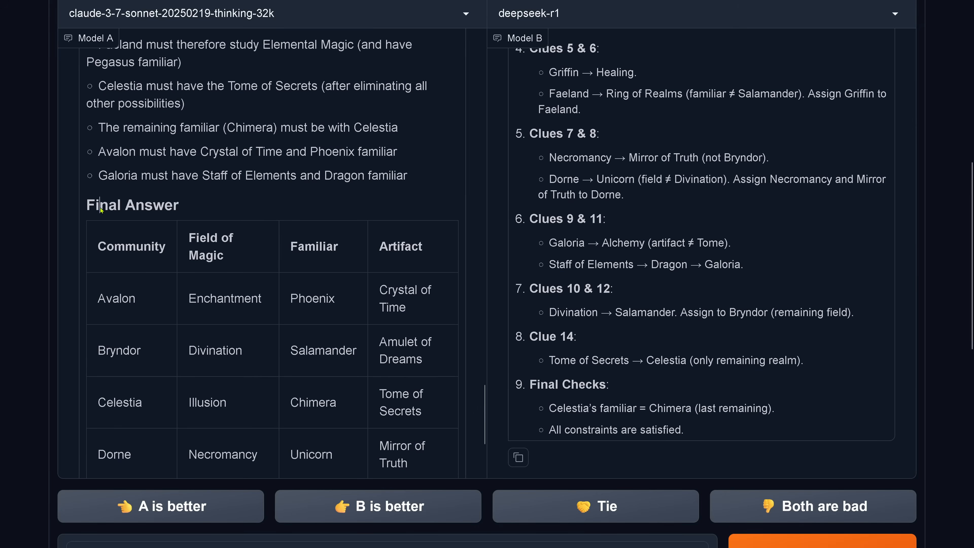
scroll("down", 3)
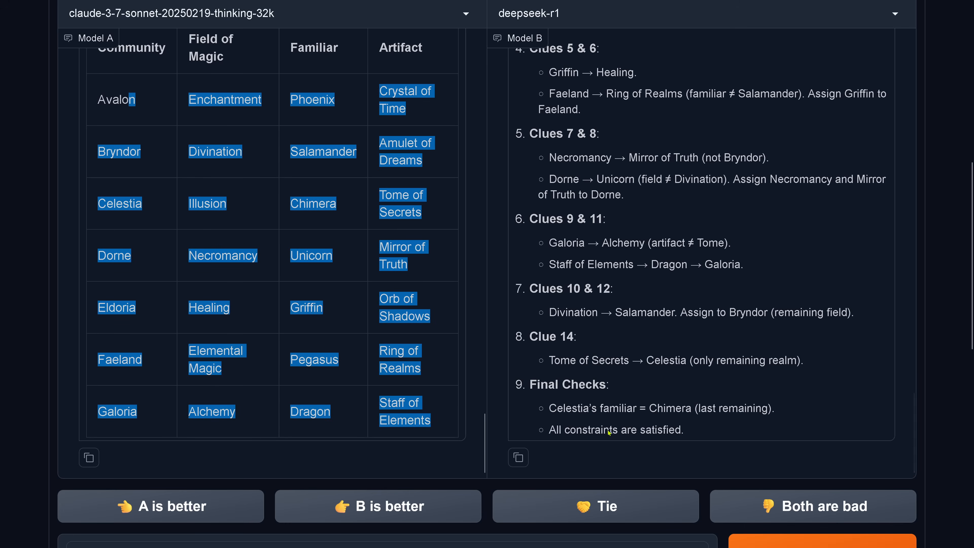
mouse_move(728, 385)
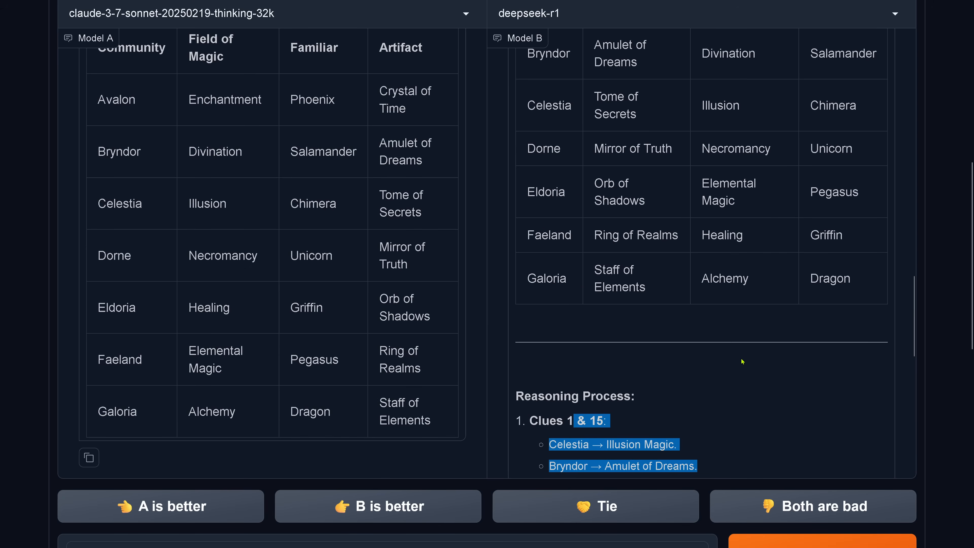
mouse_move(733, 371)
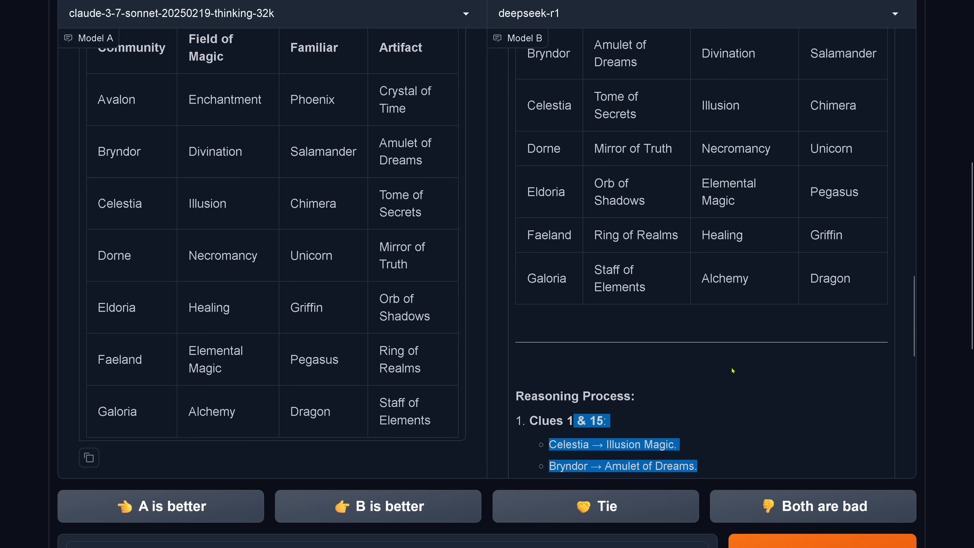
scroll("down", 3)
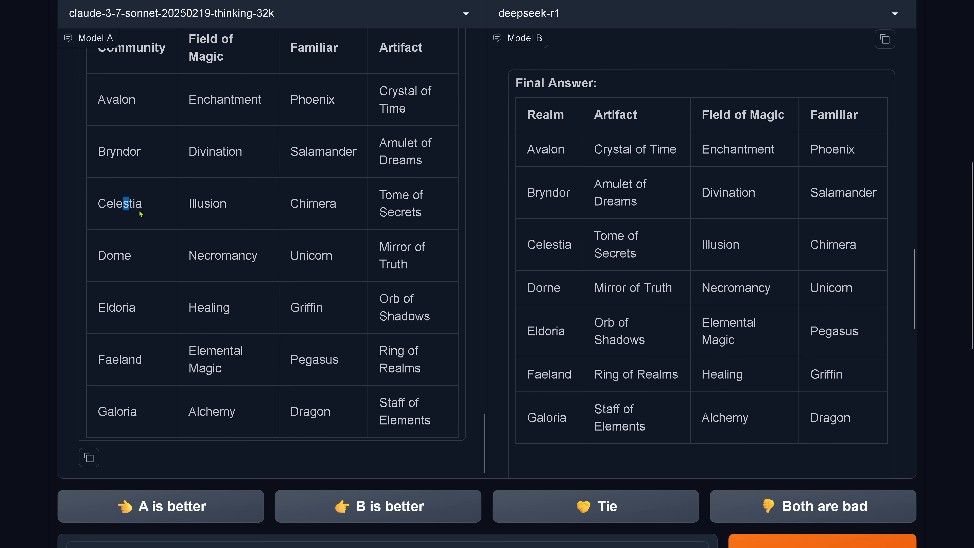
left_click_drag(130, 202, 334, 217)
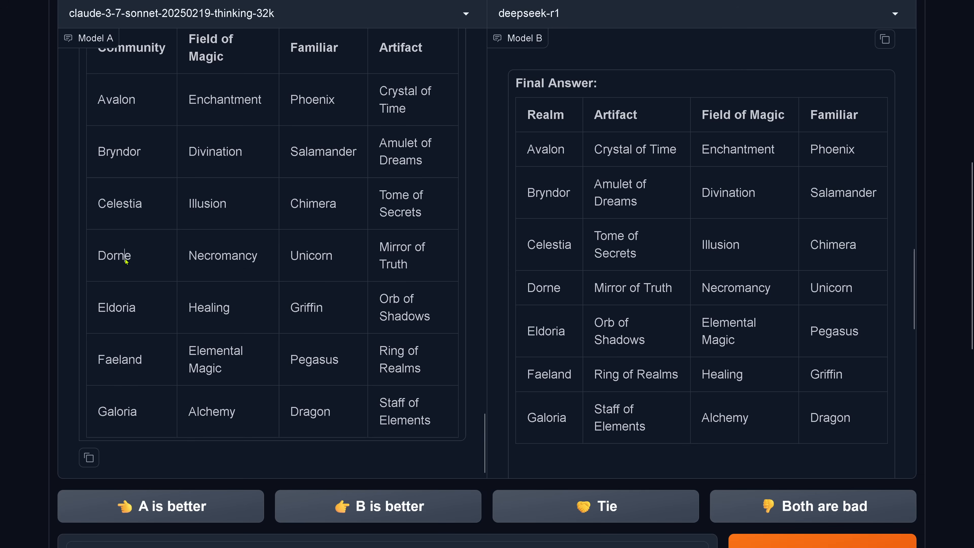
left_click_drag(115, 255, 410, 263)
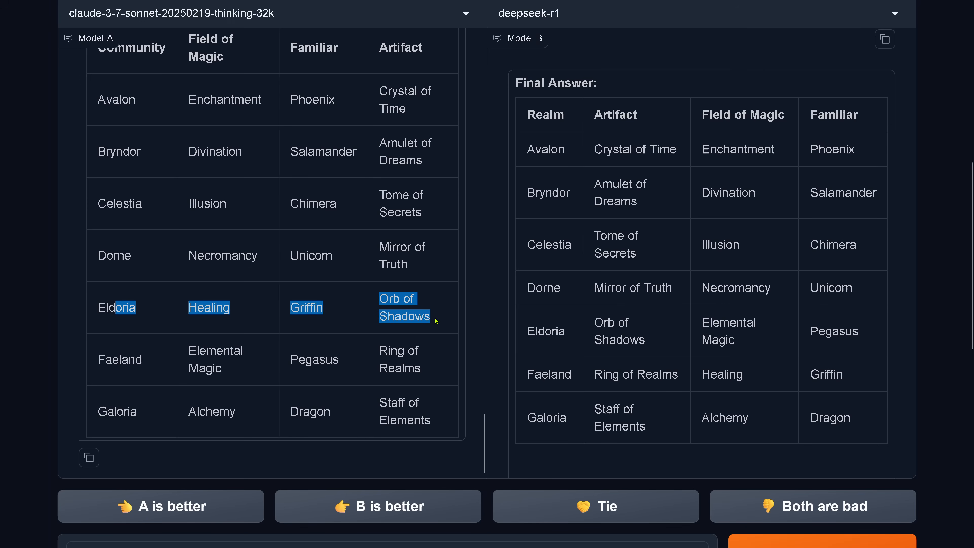
mouse_move(303, 316)
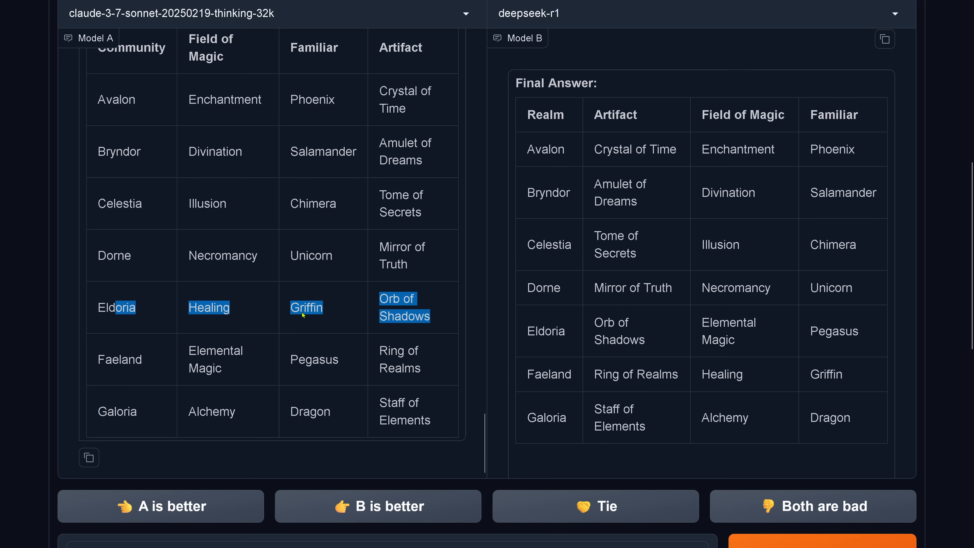
mouse_move(106, 372)
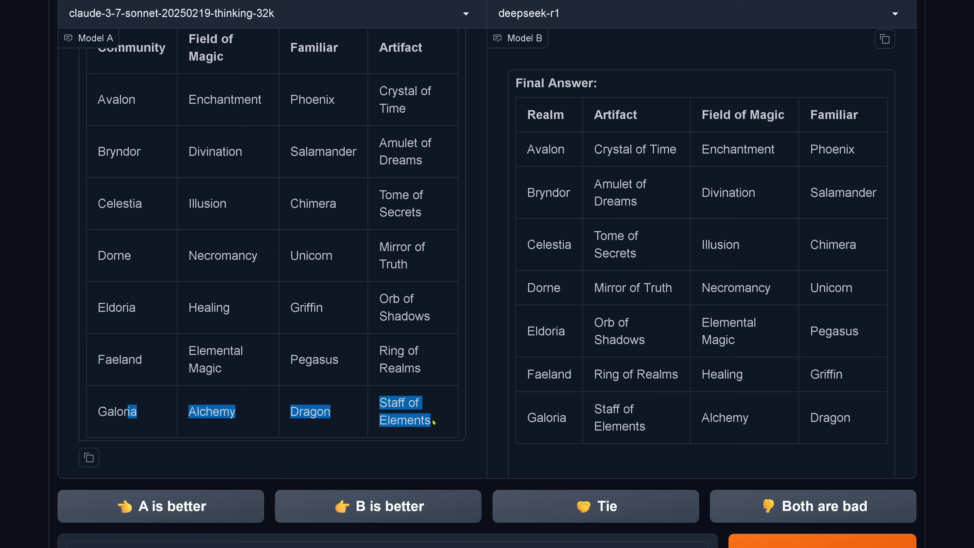
Step: Send the follow-up 'Can you find another valid solution?' to both models
type("Can you find another valid solution")
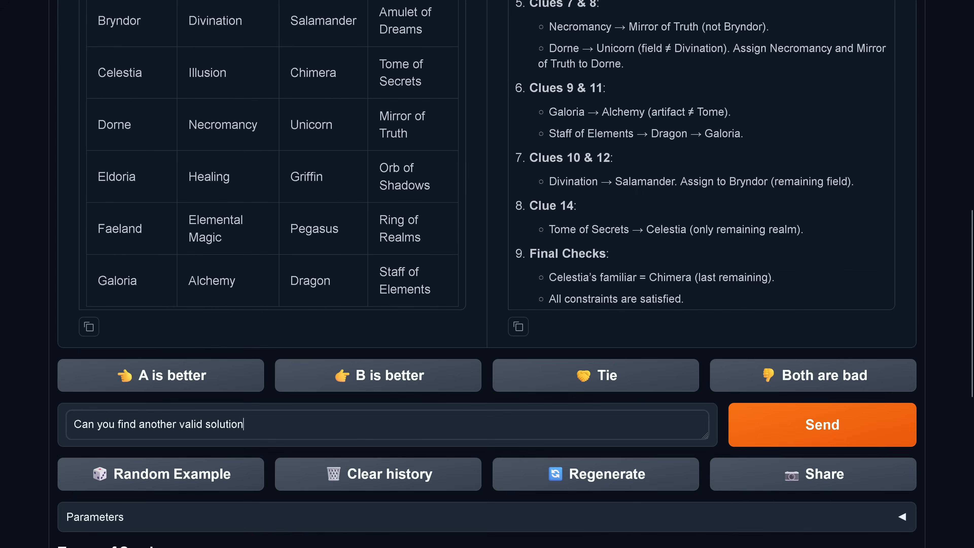
type("?")
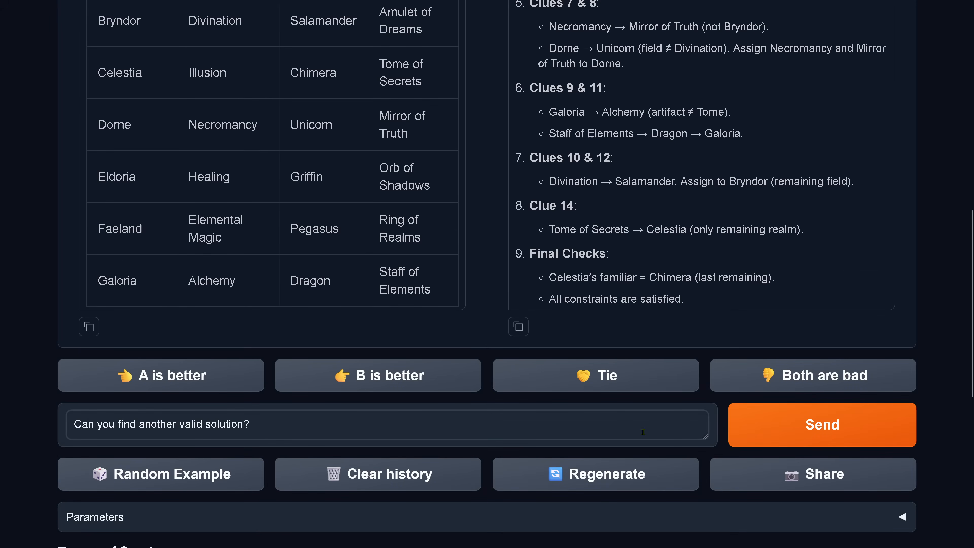
left_click(821, 424)
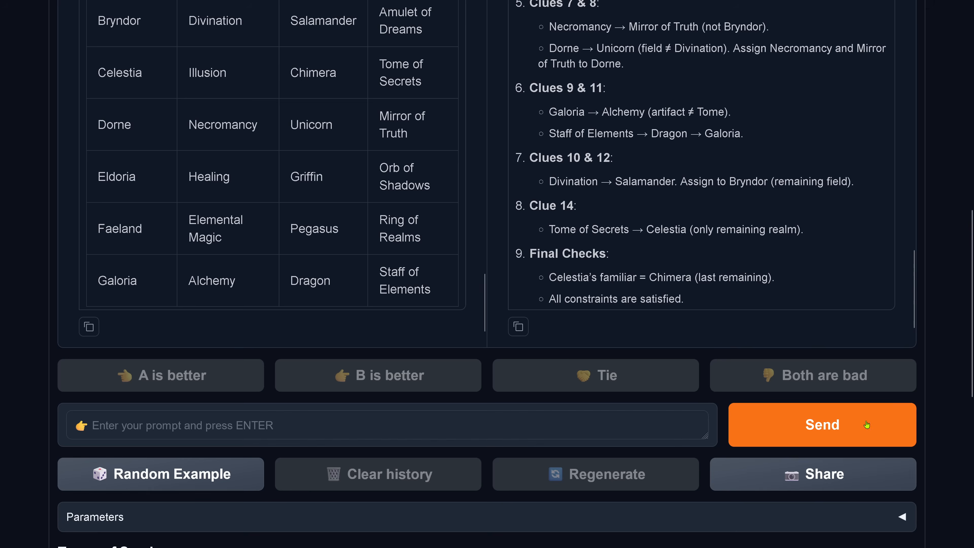
left_click(821, 425)
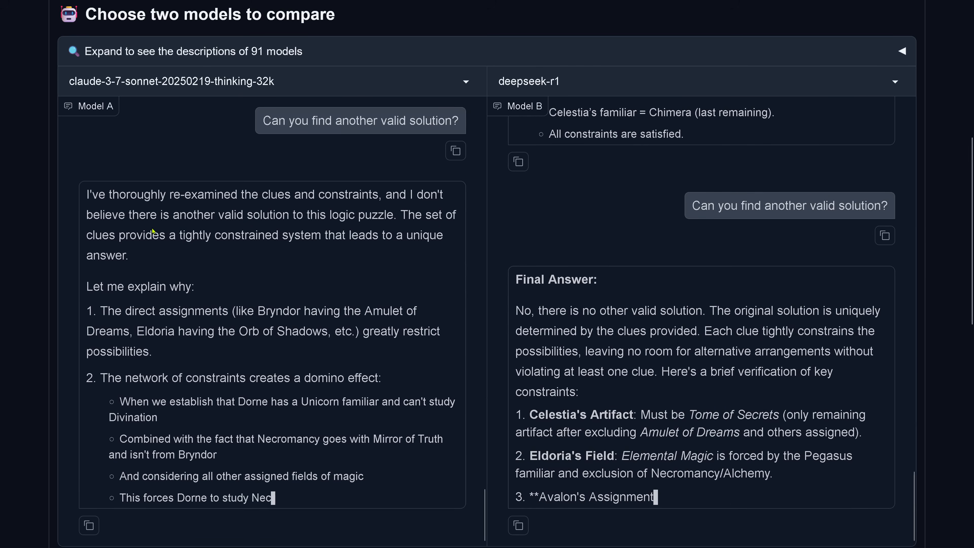
Step: Review Model A's reply, marking its unique-solution claim and Dorne constraint reasoning
scroll("down", 3)
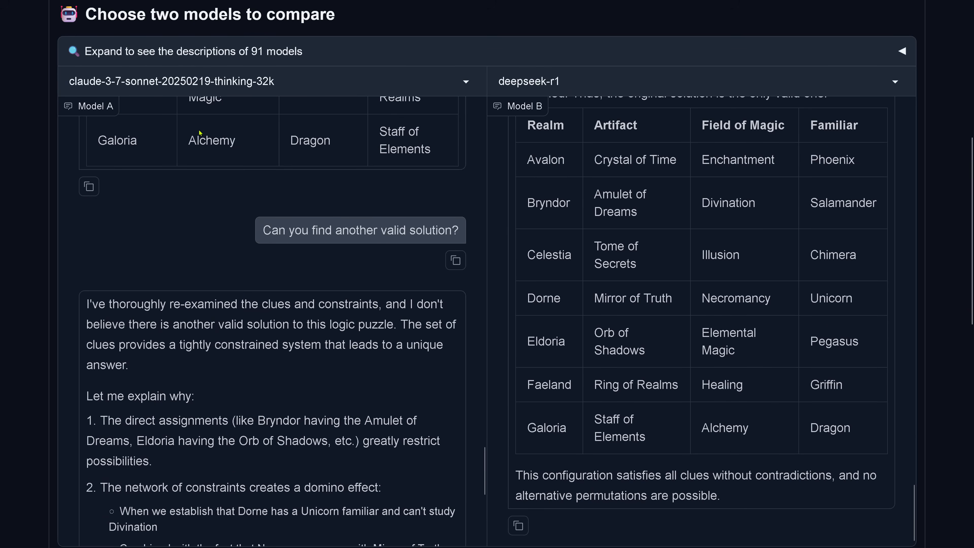
scroll("down", 3)
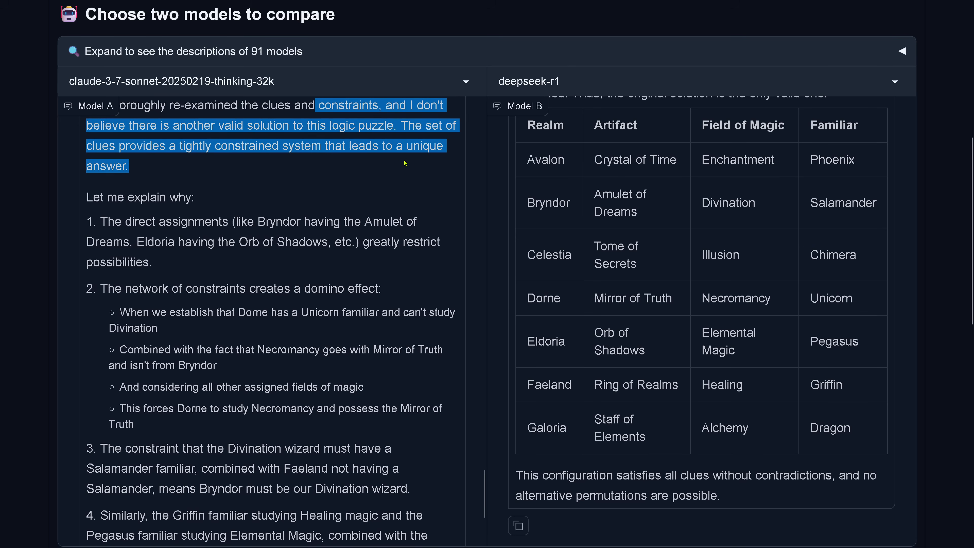
left_click_drag(404, 163, 359, 292)
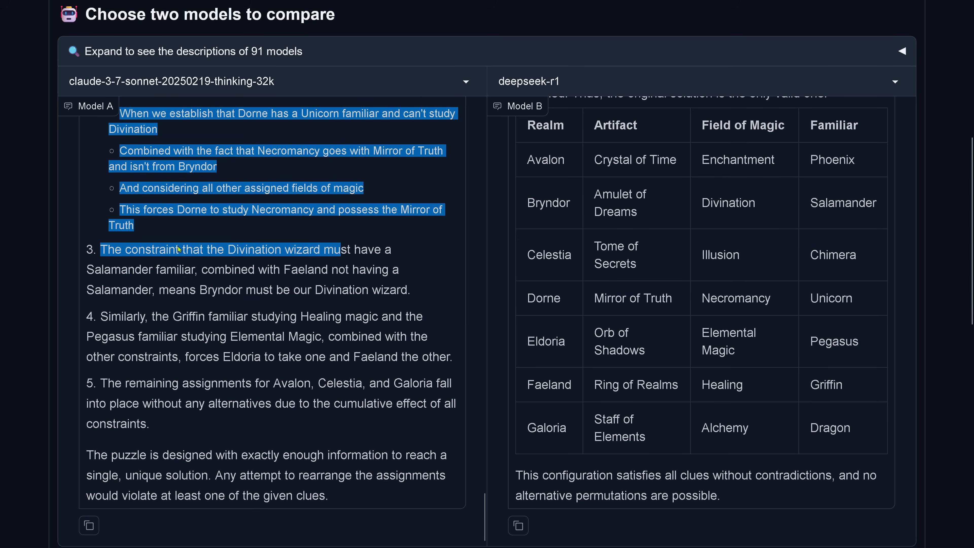
left_click_drag(181, 249, 325, 476)
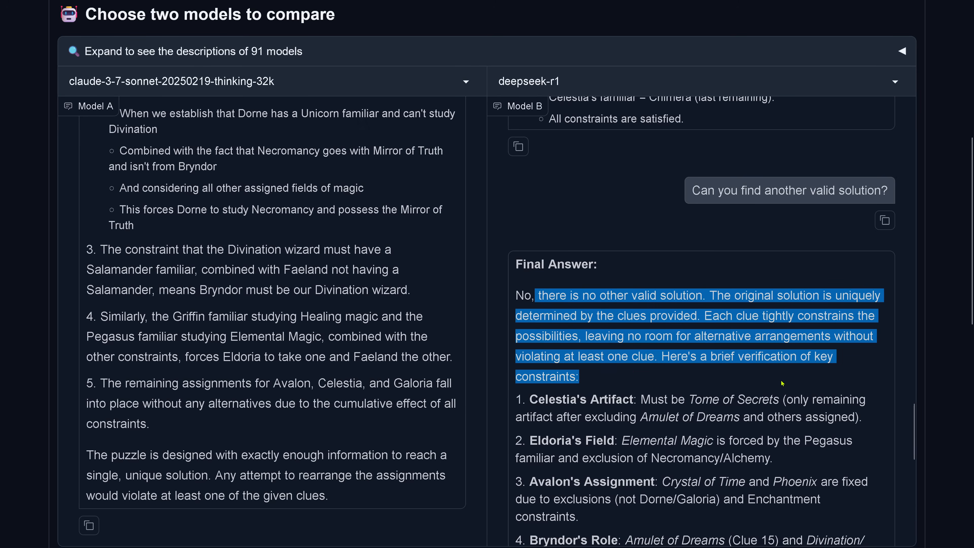
Step: Review Model B's reply, marking its conclusion that only one solution exists
scroll("down", 3)
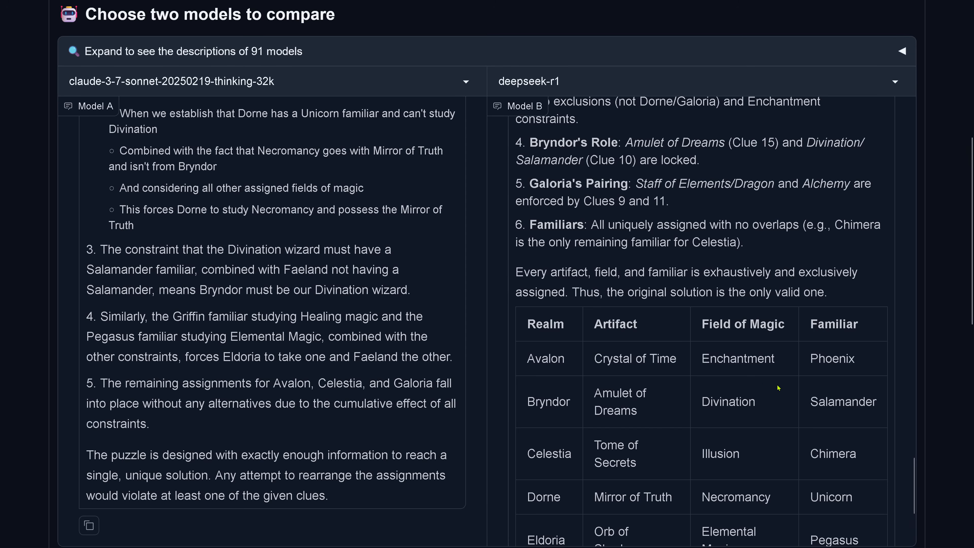
left_click_drag(549, 272, 827, 292)
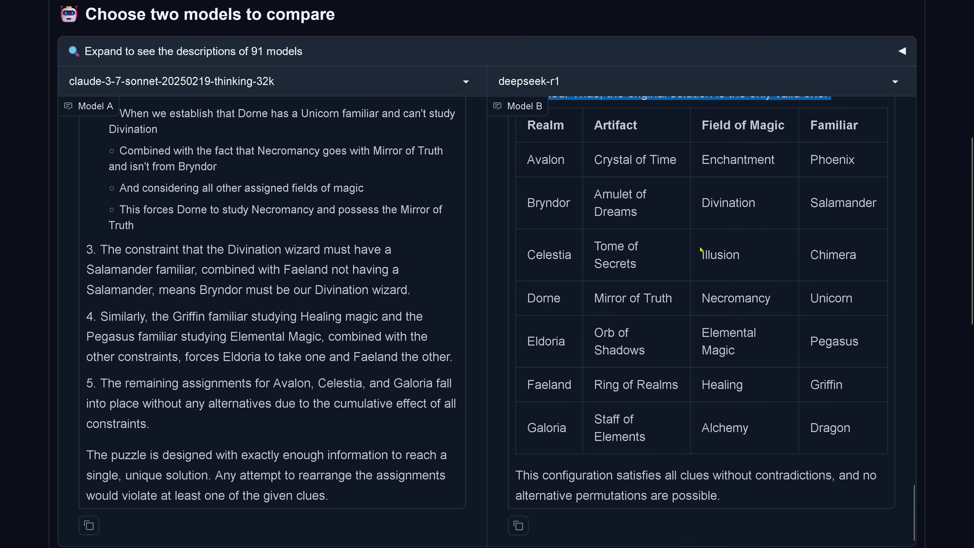
mouse_move(743, 497)
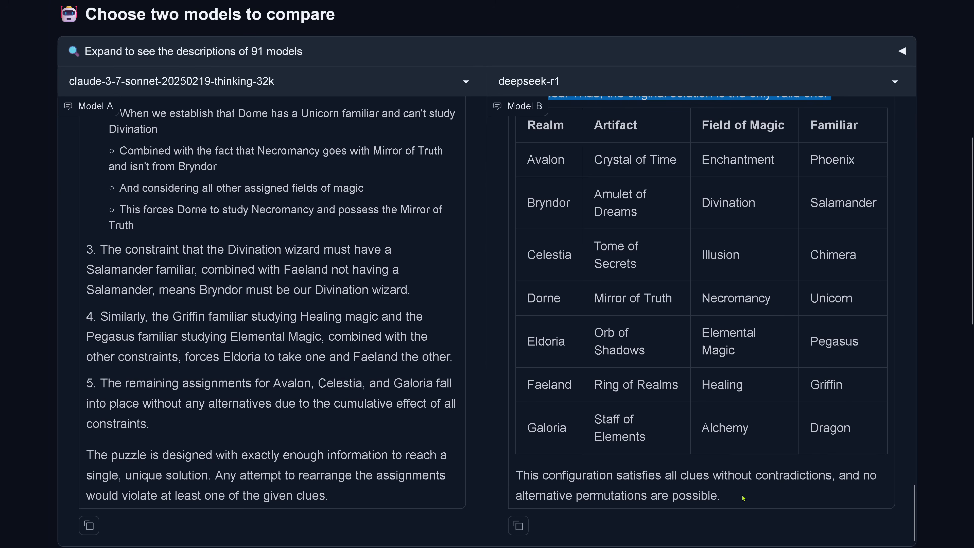
mouse_move(746, 491)
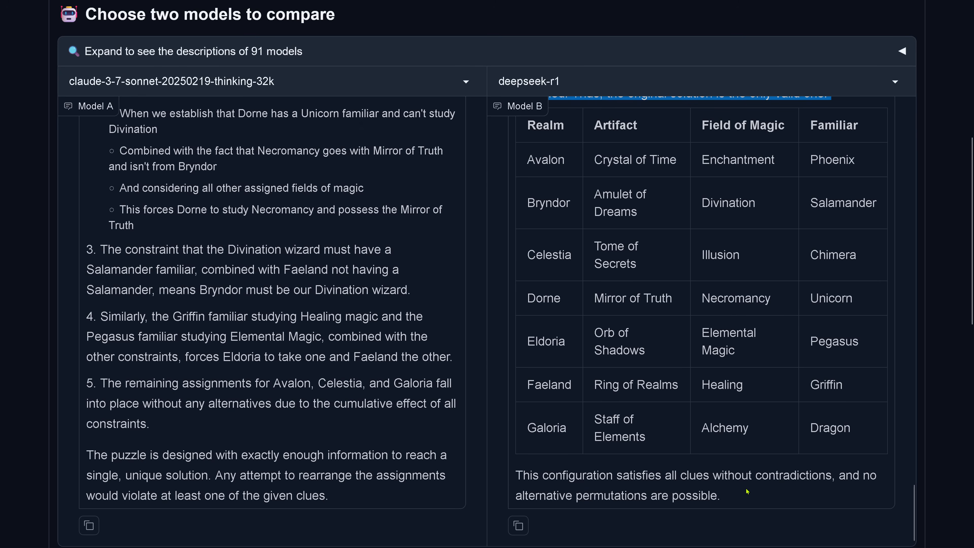
mouse_move(650, 218)
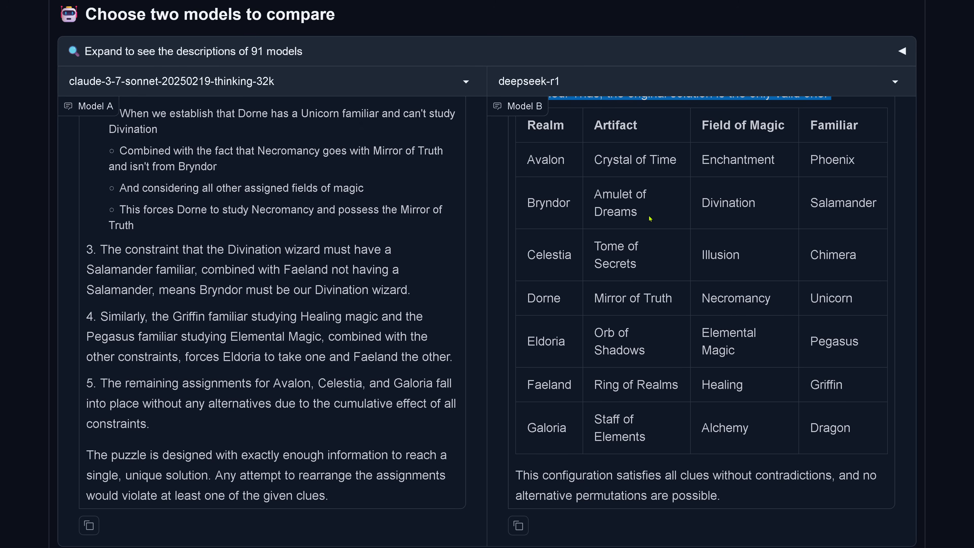
scroll("down", 3)
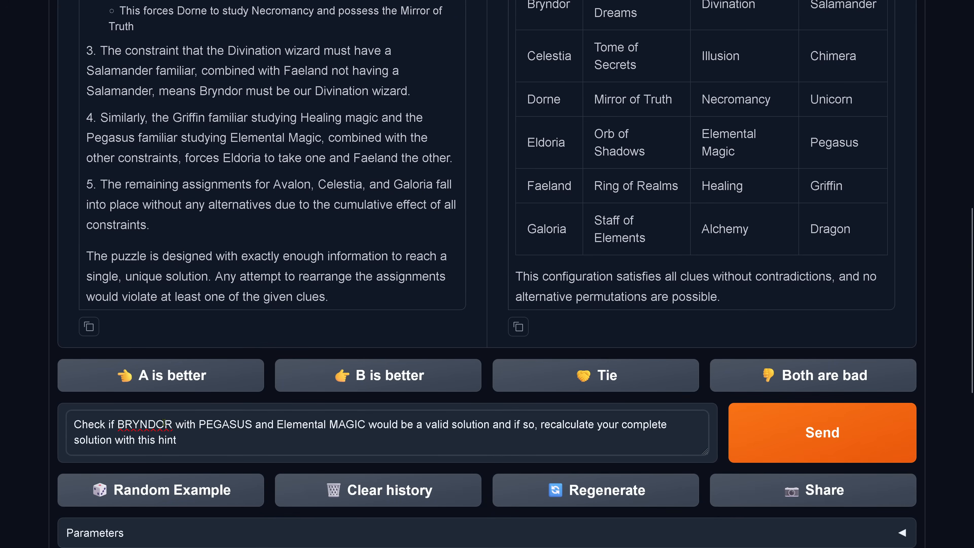
Step: Send the Bryndor–Pegasus–Elemental Magic hint and follow both models' streaming answers
left_click(822, 432)
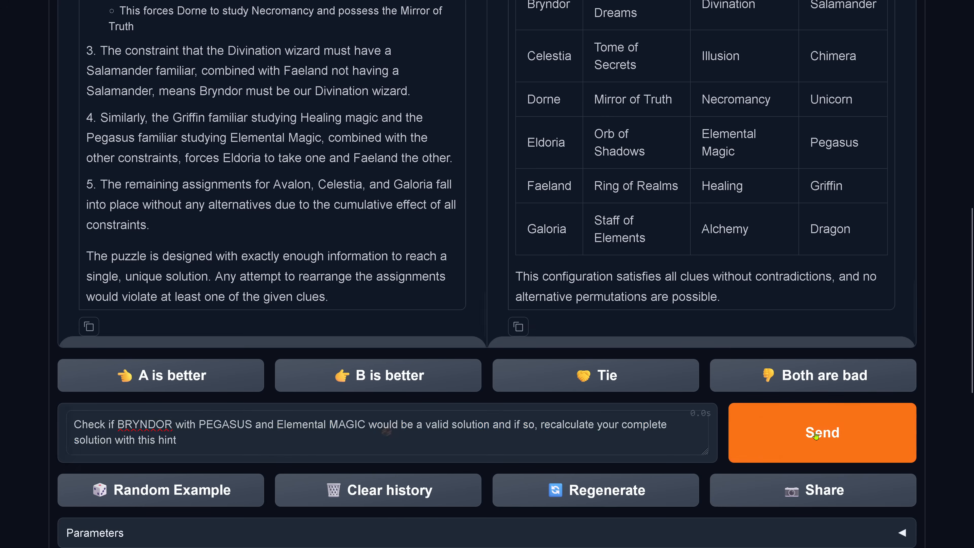
left_click(822, 432)
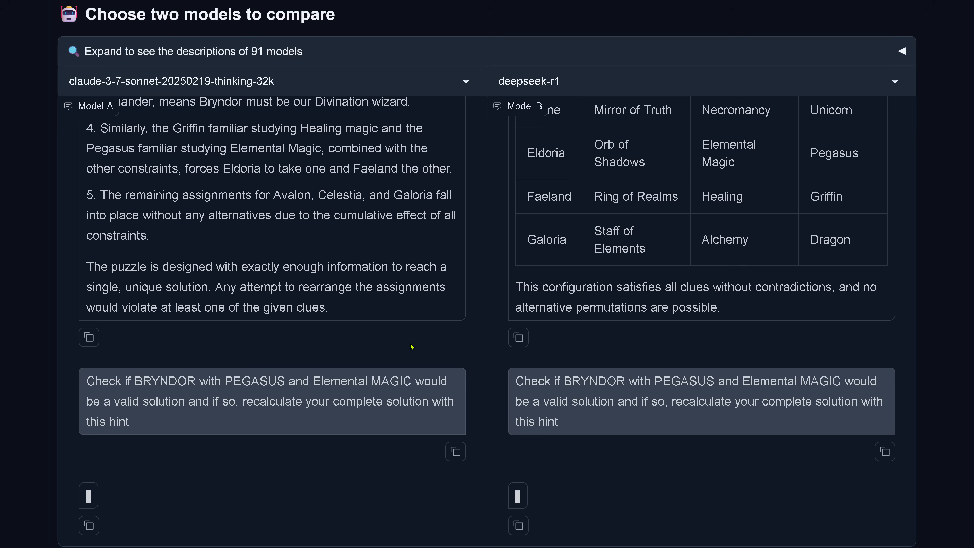
scroll("down", 3)
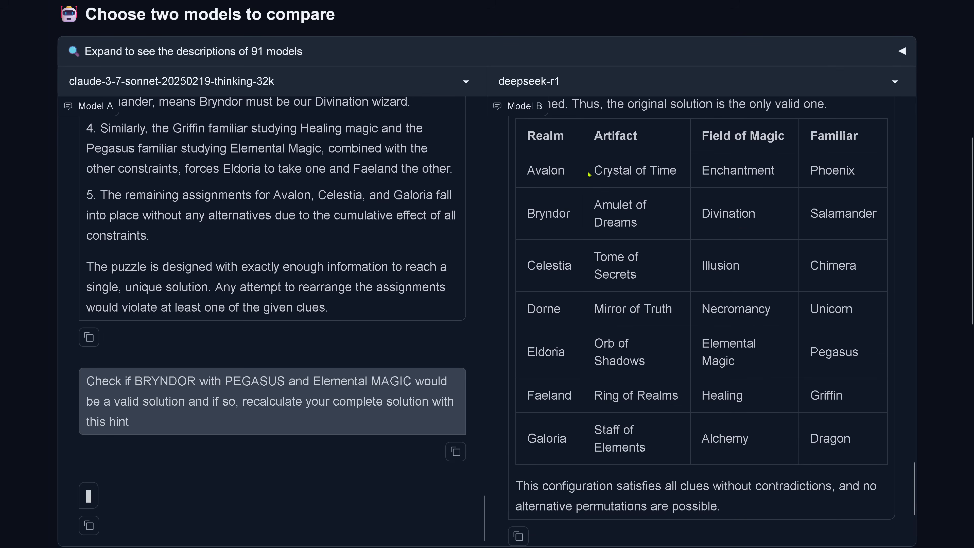
mouse_move(714, 223)
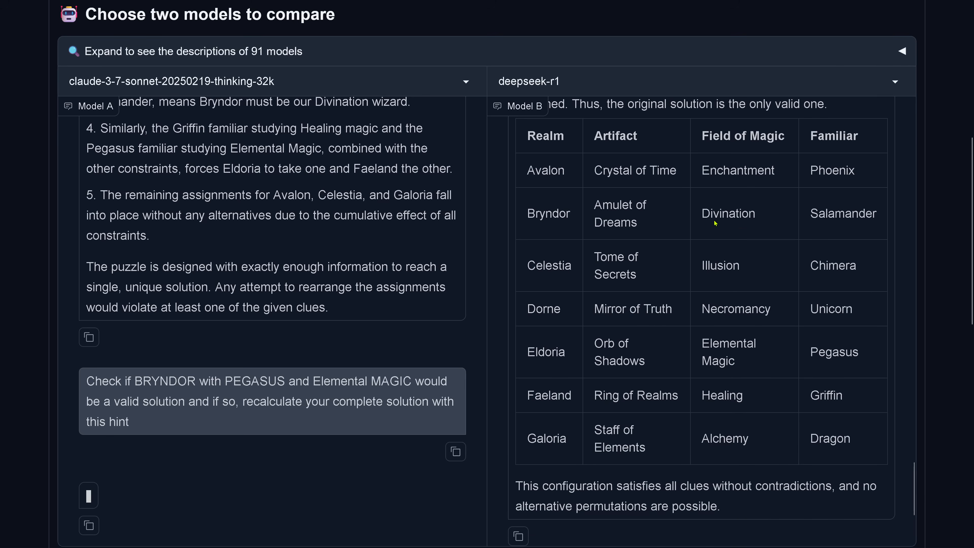
scroll("down", 3)
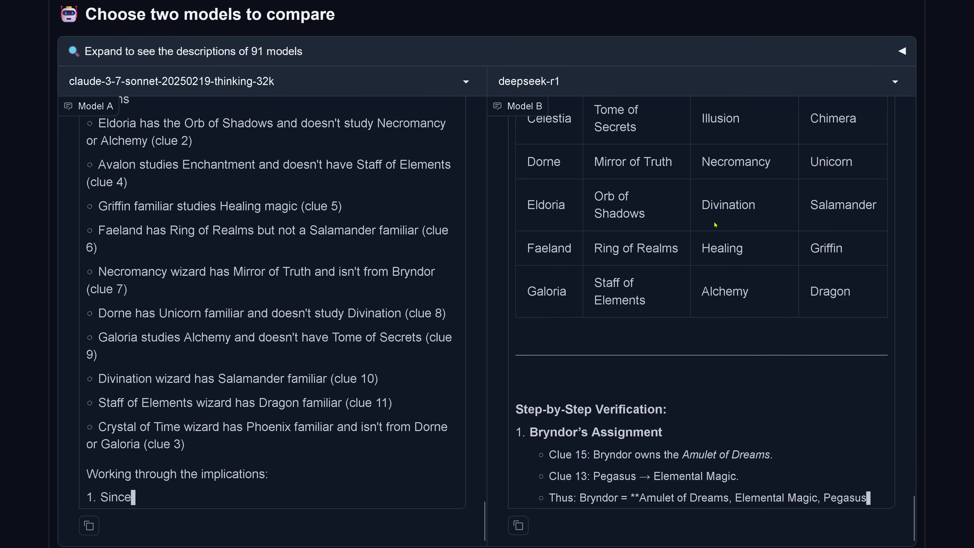
Step: Read through to Model B's conclusion and highlight its alternate-configuration verdict
scroll("down", 3)
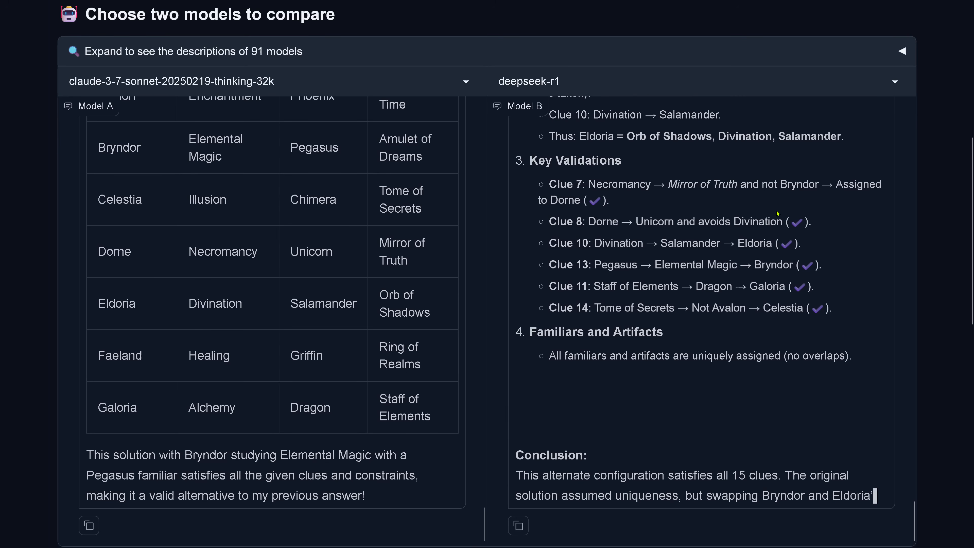
scroll("down", 3)
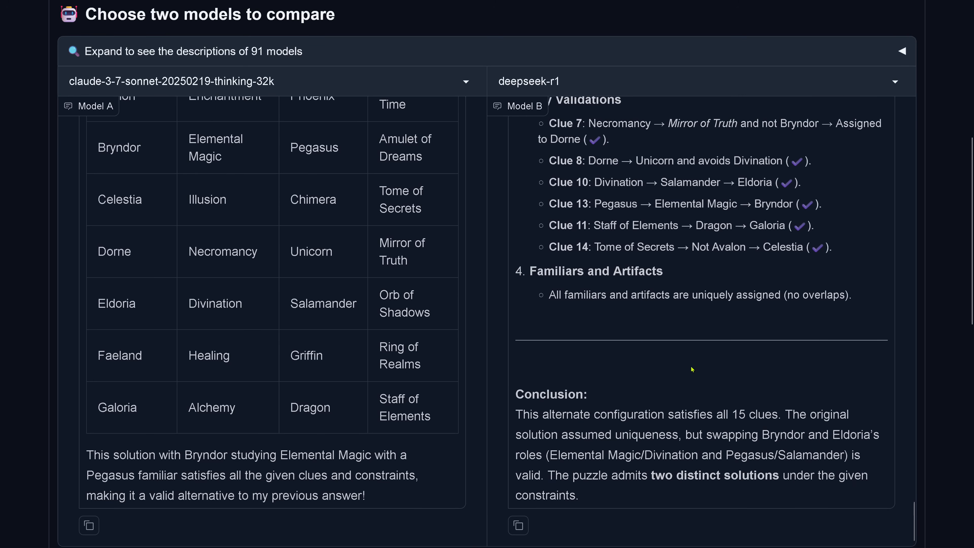
mouse_move(714, 443)
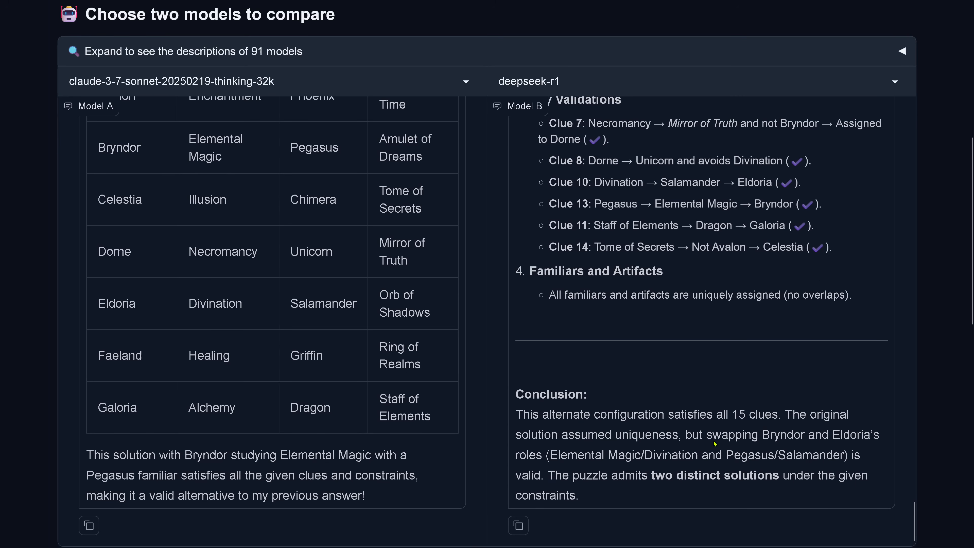
mouse_move(566, 459)
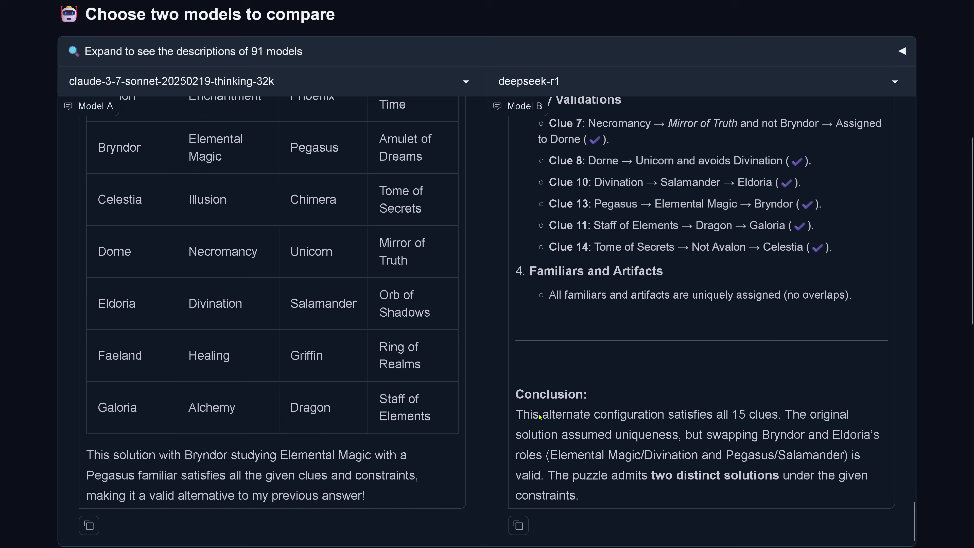
left_click_drag(542, 415, 741, 455)
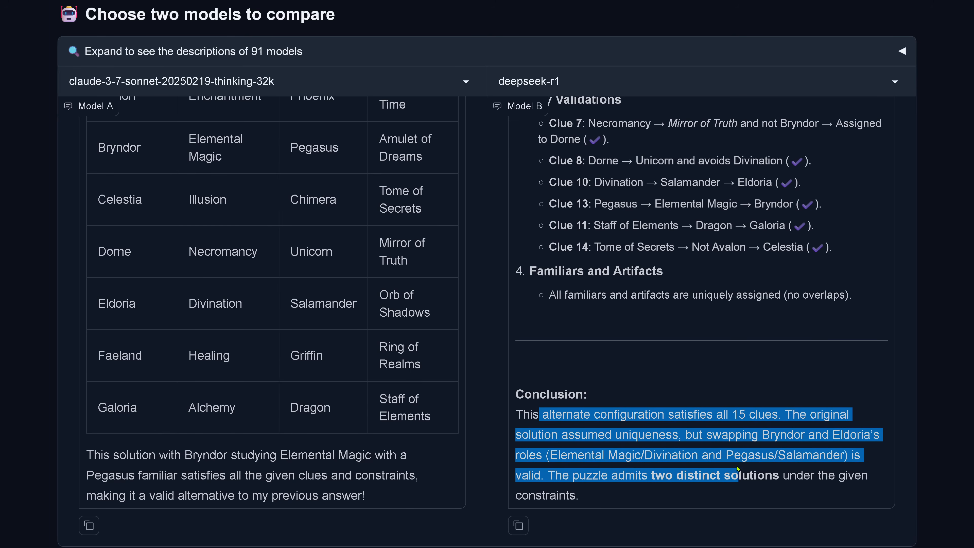
scroll("down", 3)
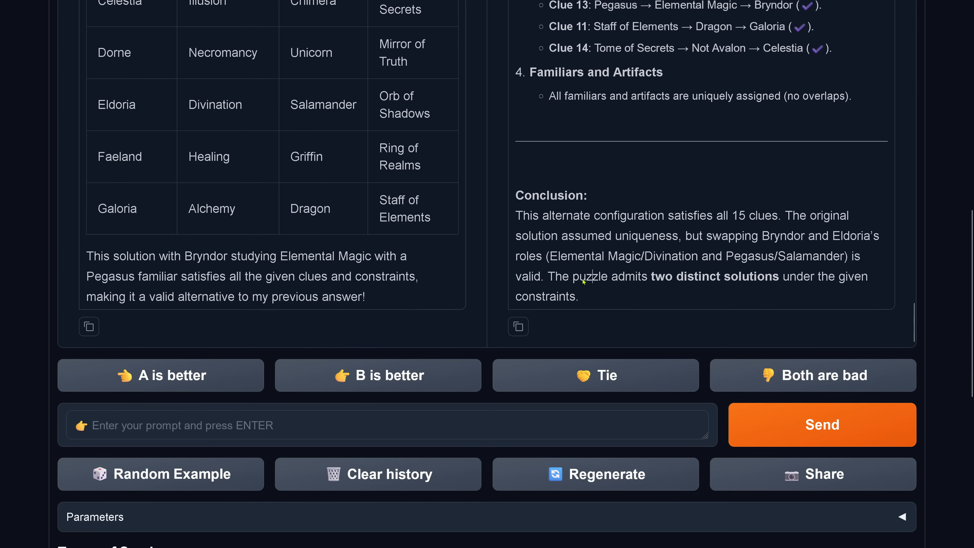
left_click_drag(560, 276, 579, 296)
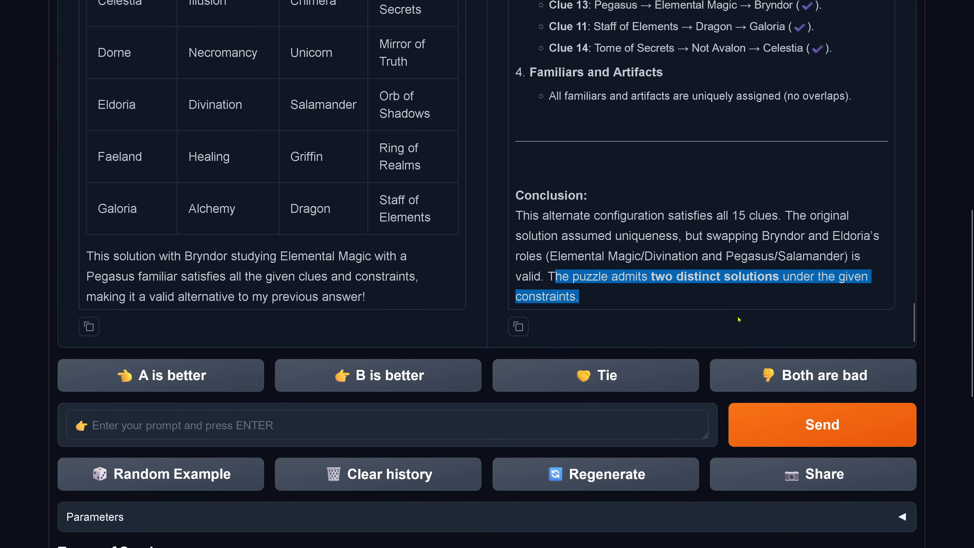
scroll("down", 3)
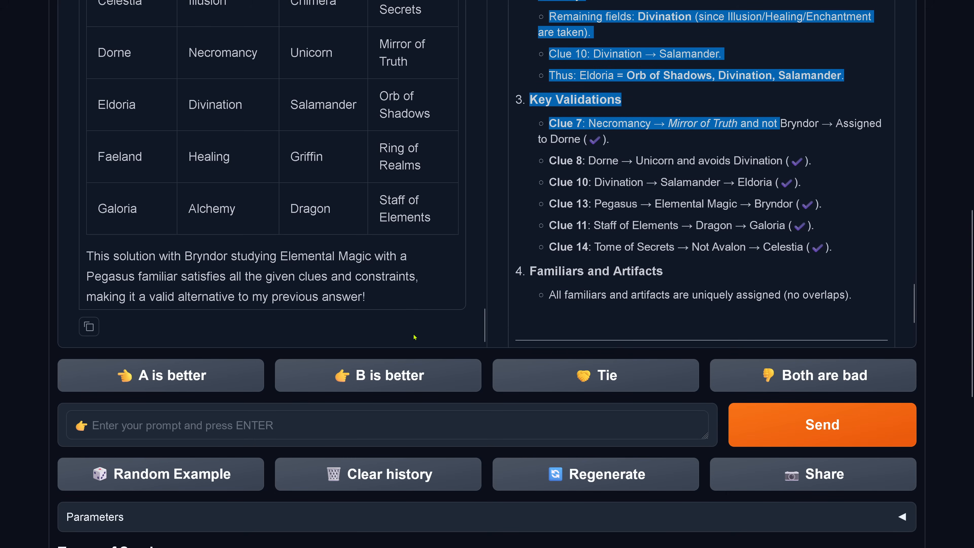
mouse_move(110, 282)
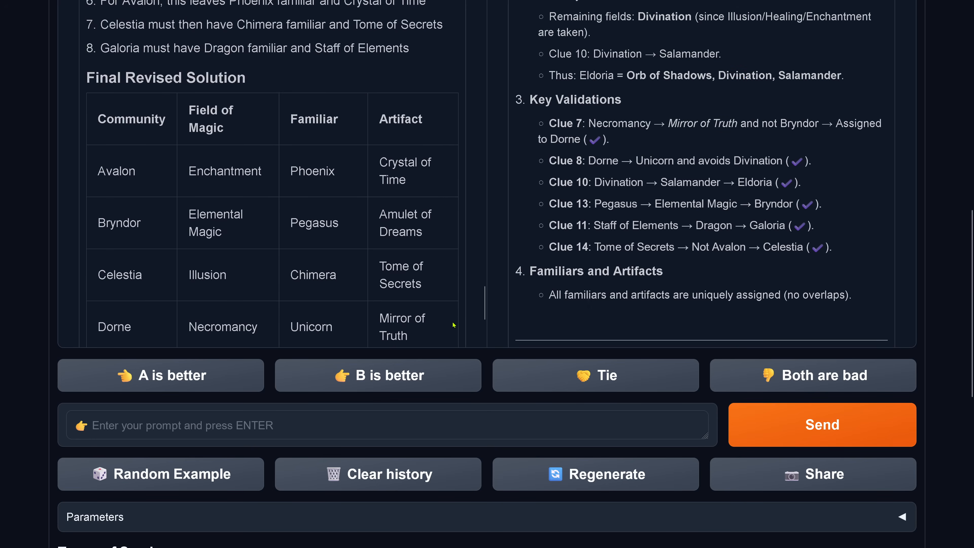
scroll("down", 3)
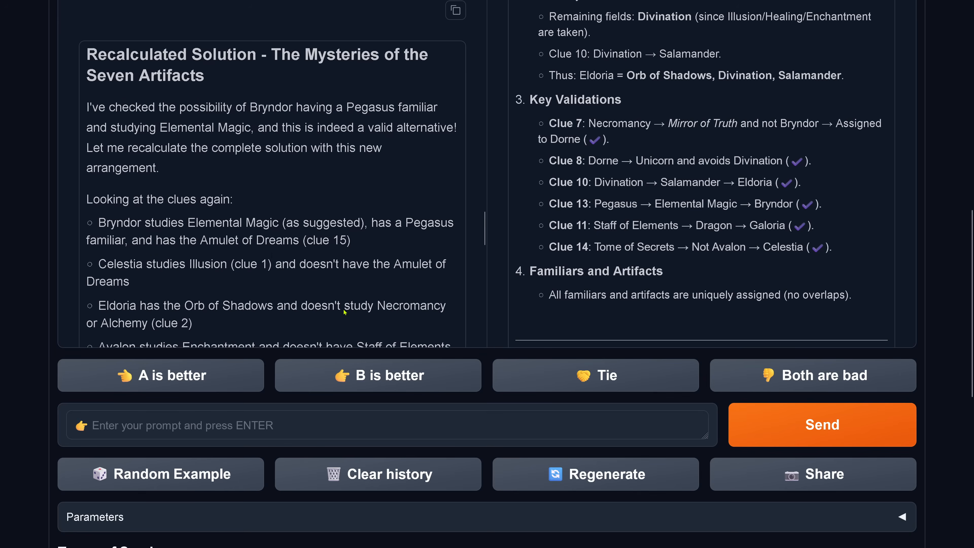
left_click_drag(124, 107, 159, 168)
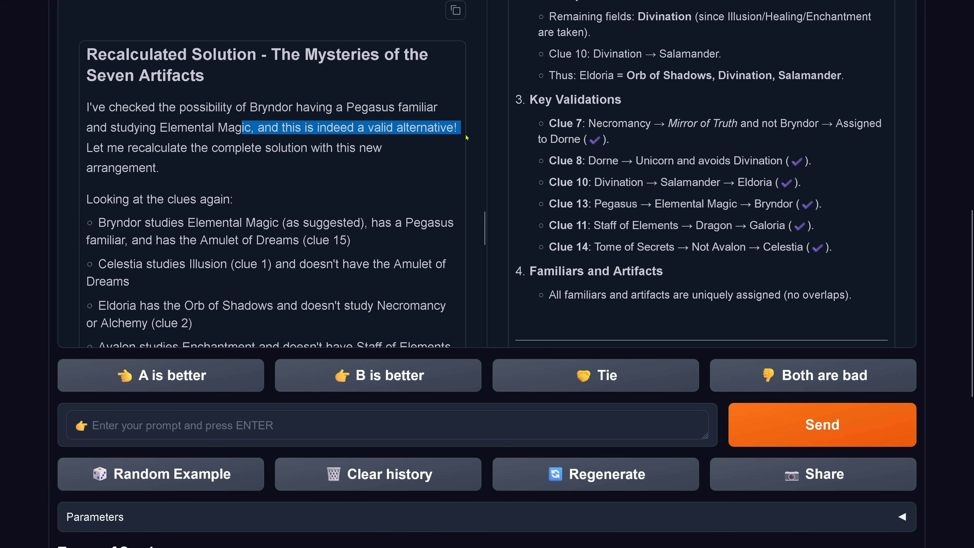
left_click_drag(460, 127, 235, 199)
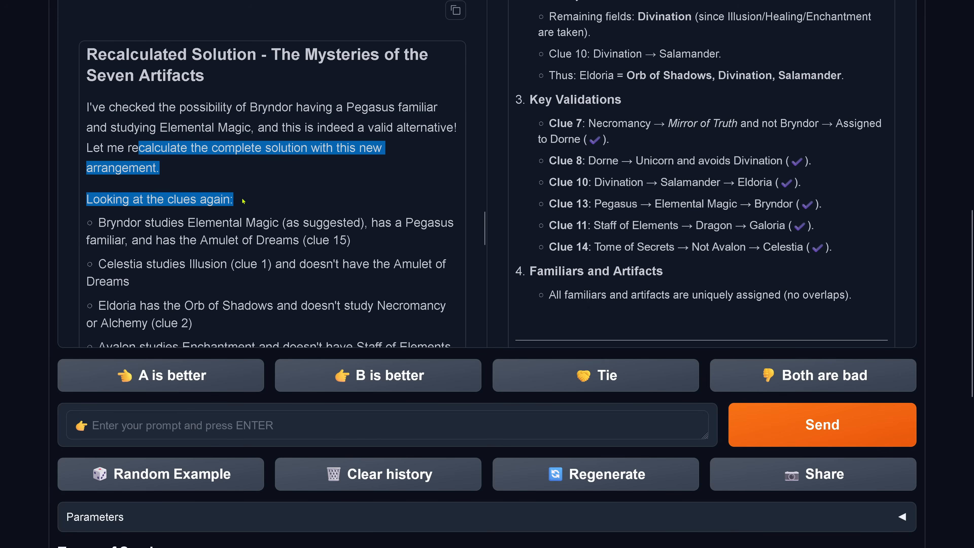
scroll("down", 3)
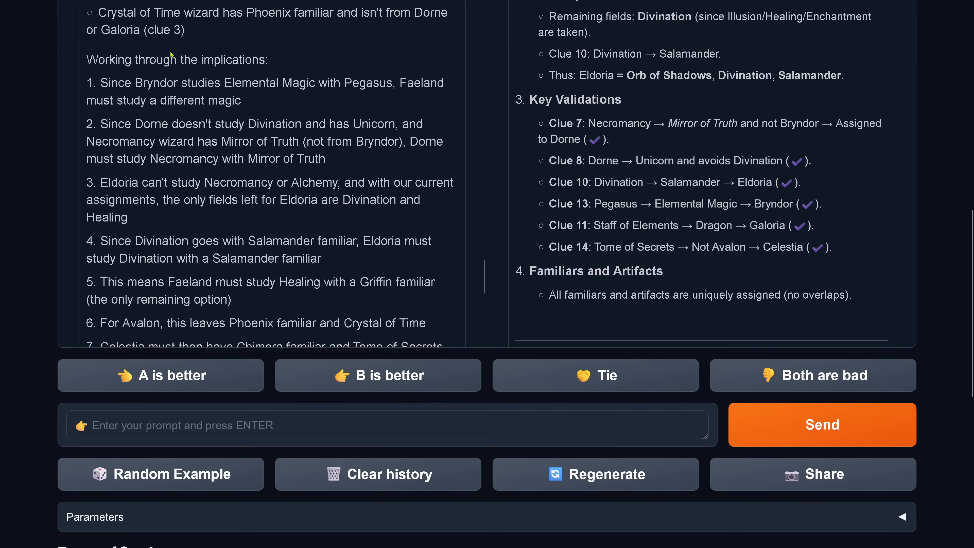
left_click_drag(174, 59, 341, 323)
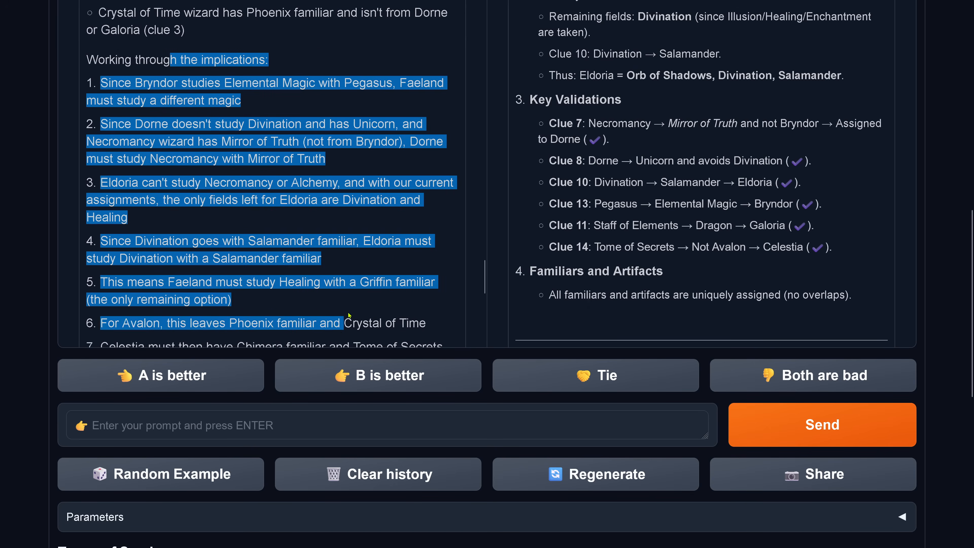
scroll("down", 3)
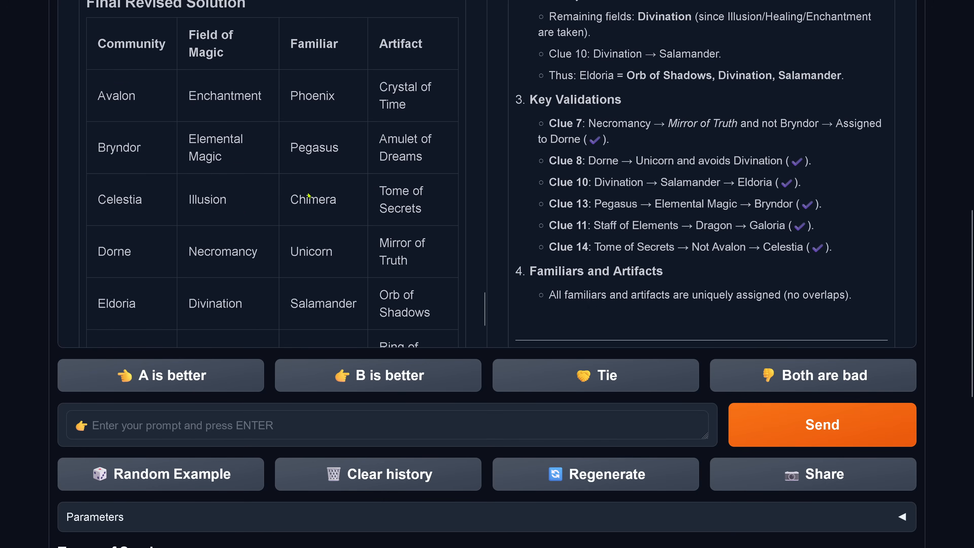
scroll("down", 3)
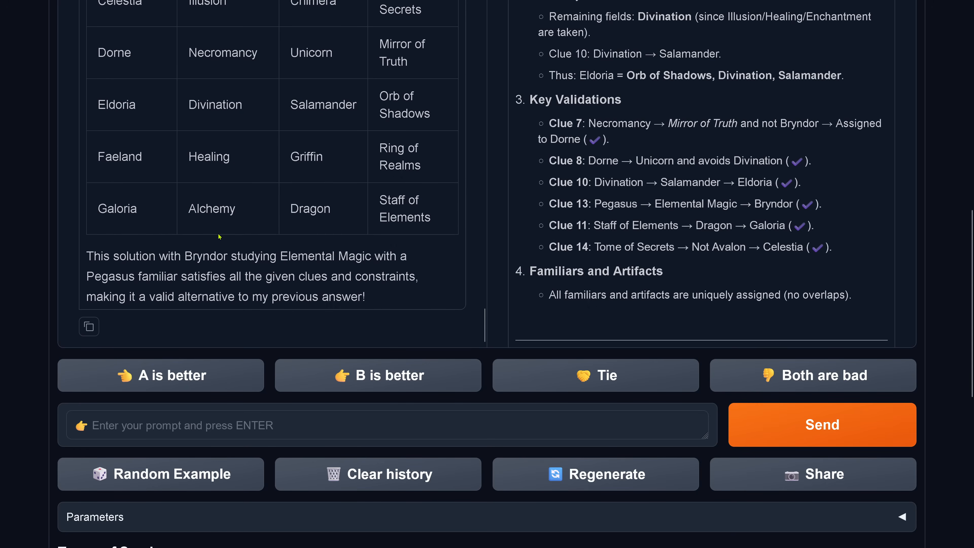
mouse_move(236, 277)
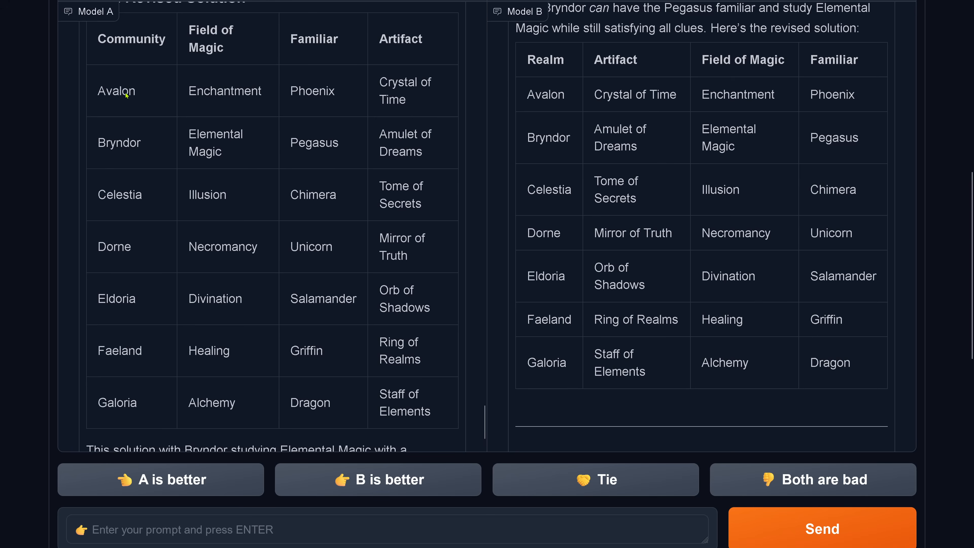
Step: Reload LMArena to clear the previous conversation and start a fresh battle session
left_click_drag(715, 95, 845, 94)
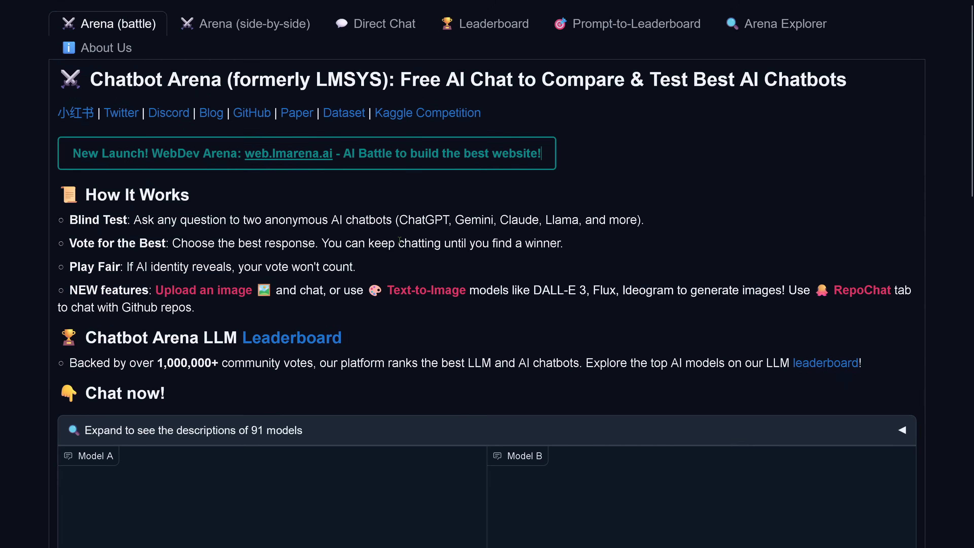
Step: Choose claude-3-7-sonnet-20250219-thinking-32k as Model A and early-grok-3 as Model B side by side
scroll("down", 3)
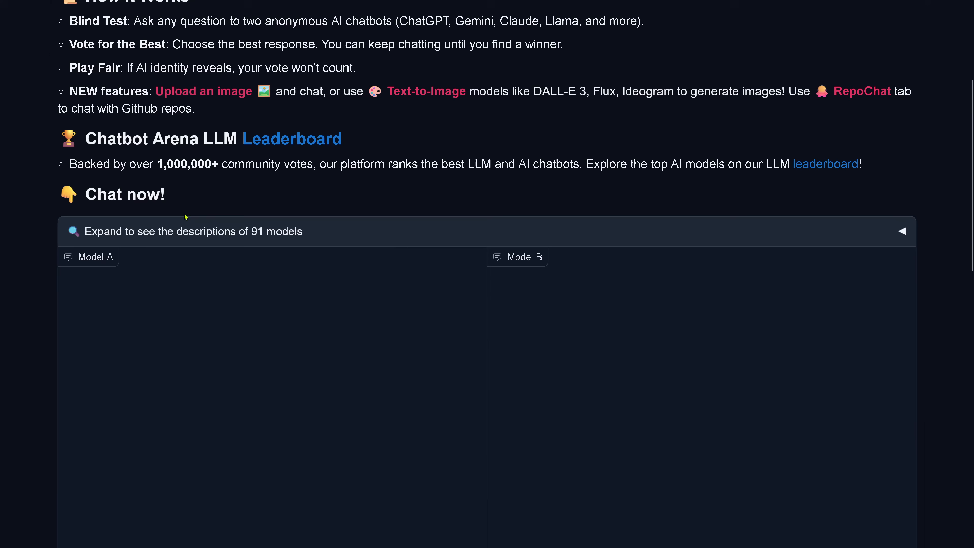
left_click(252, 24)
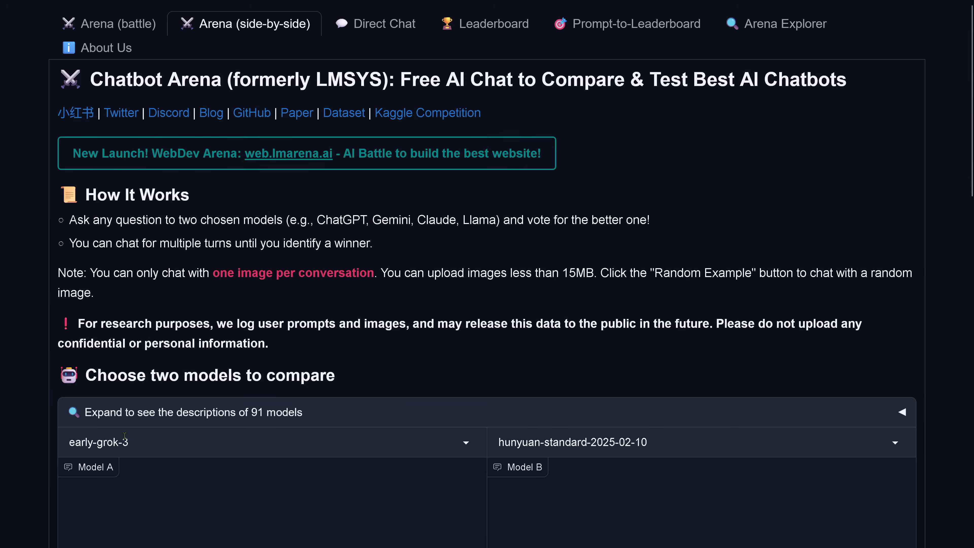
left_click(266, 441)
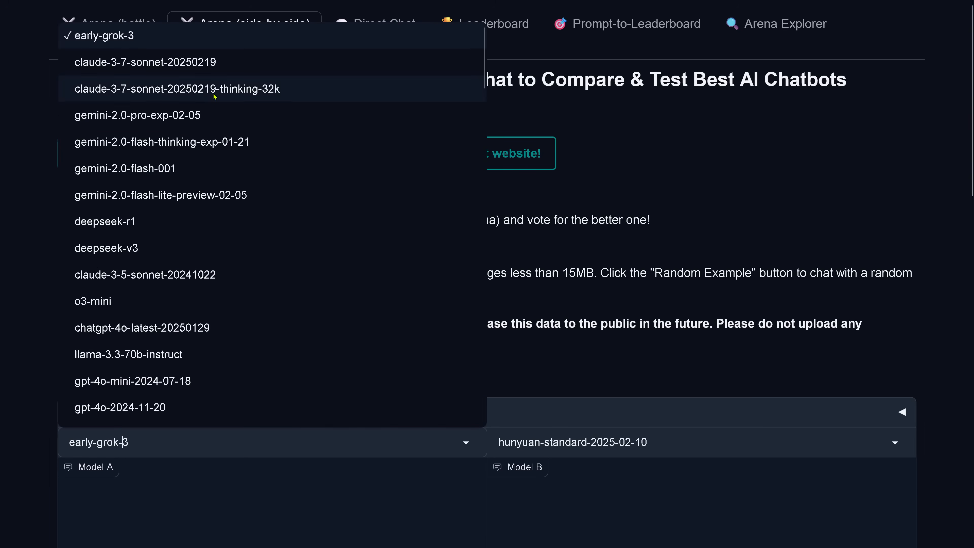
left_click(176, 88)
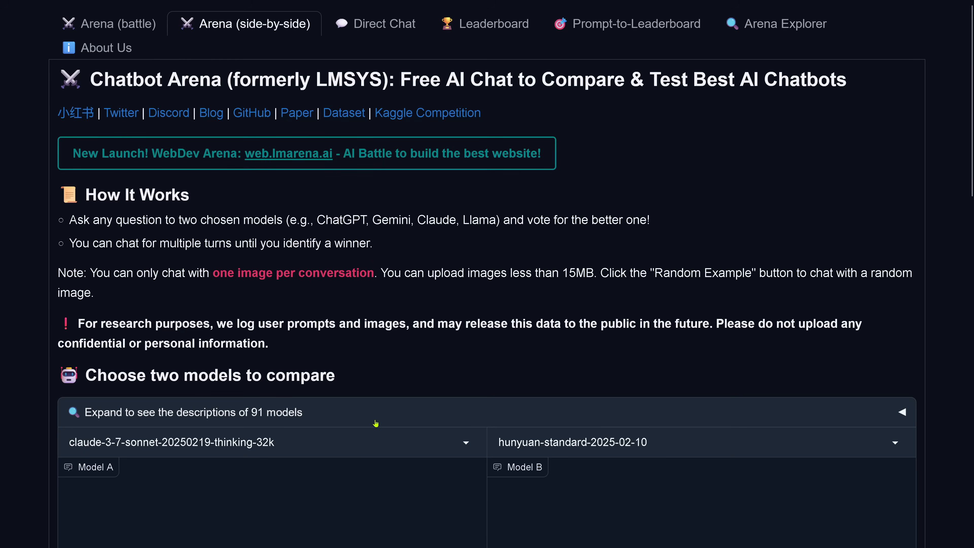
left_click(699, 443)
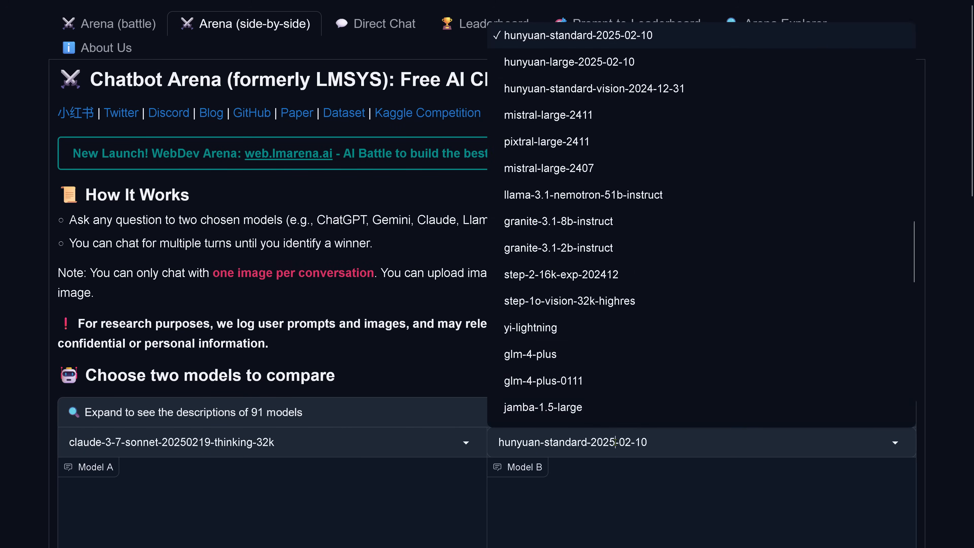
scroll("down", 3)
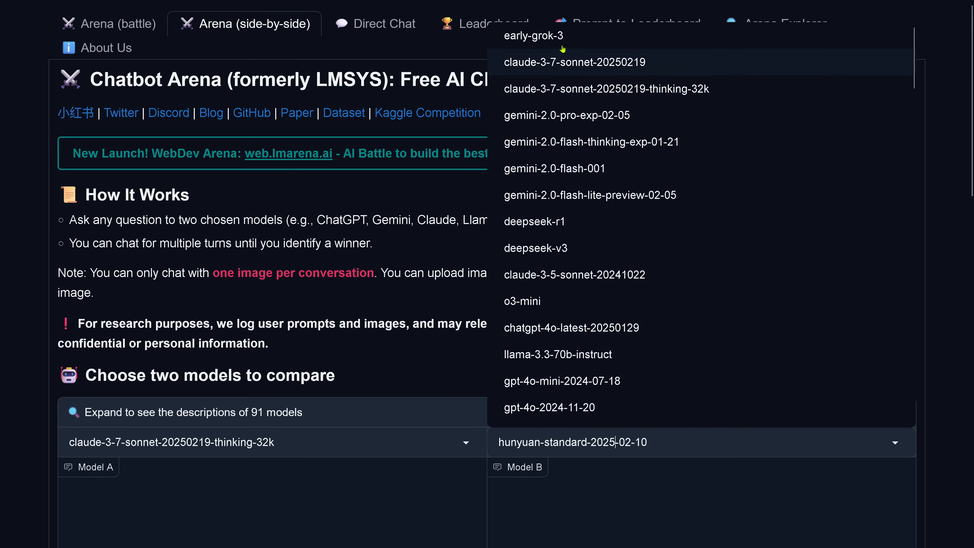
left_click(533, 35)
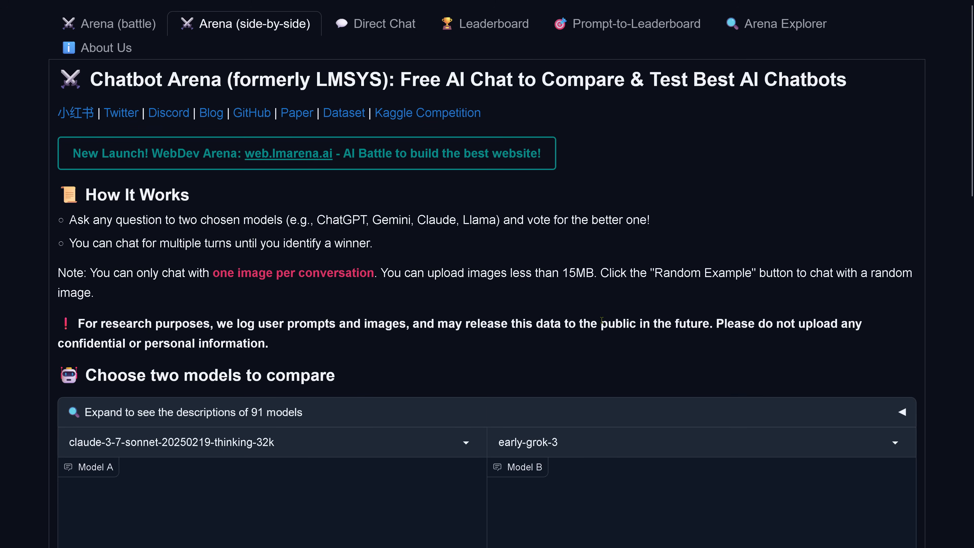
scroll("down", 3)
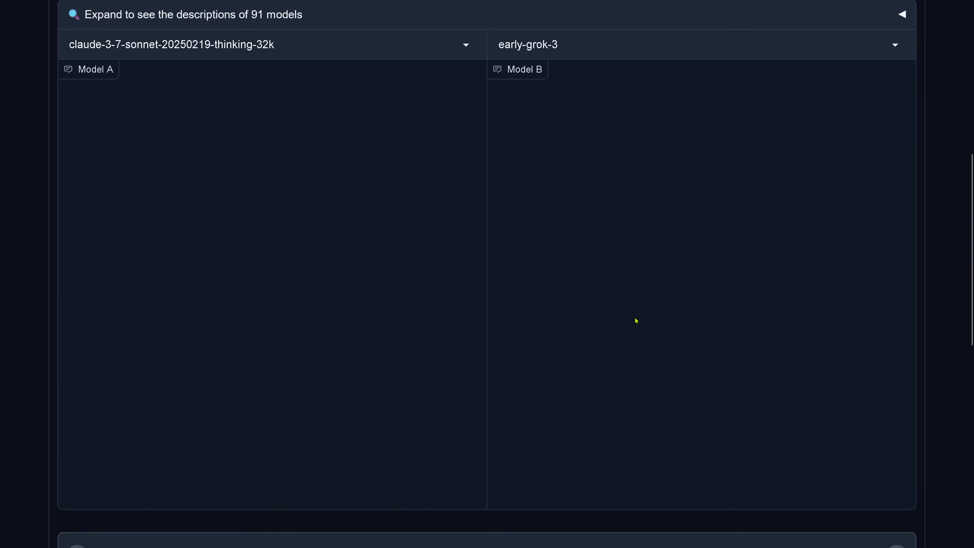
Step: Submit the skyscraper elevator riddle so it appears in both response panels
scroll("down", 3)
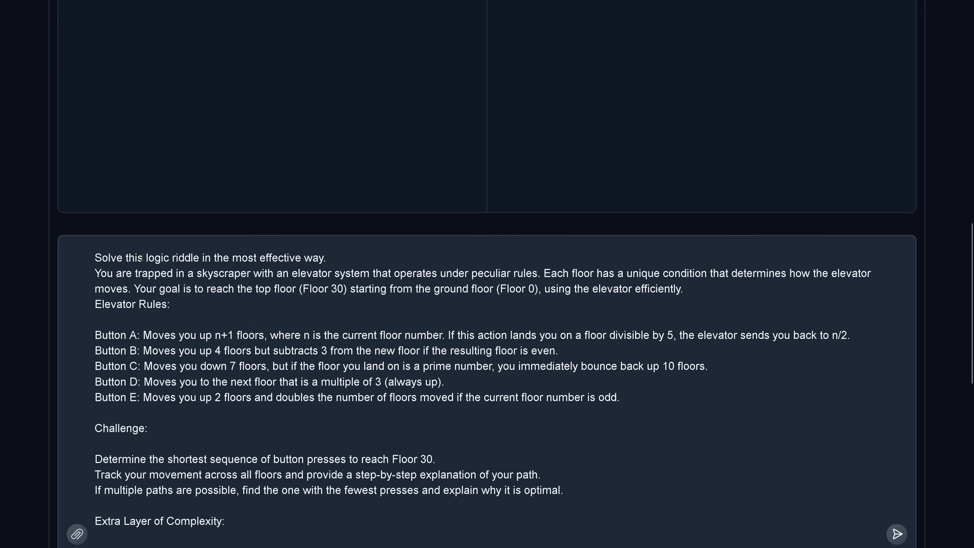
left_click_drag(144, 257, 593, 288)
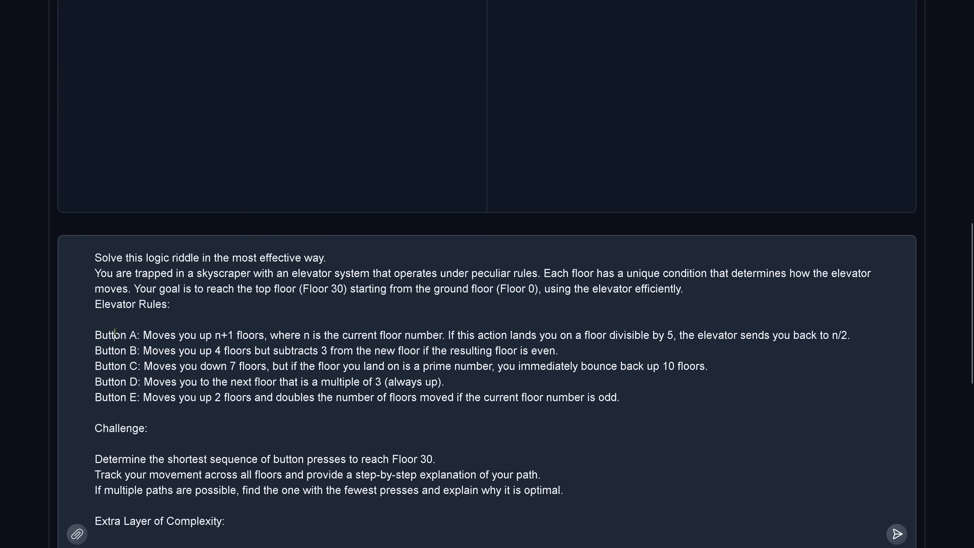
left_click_drag(113, 334, 620, 397)
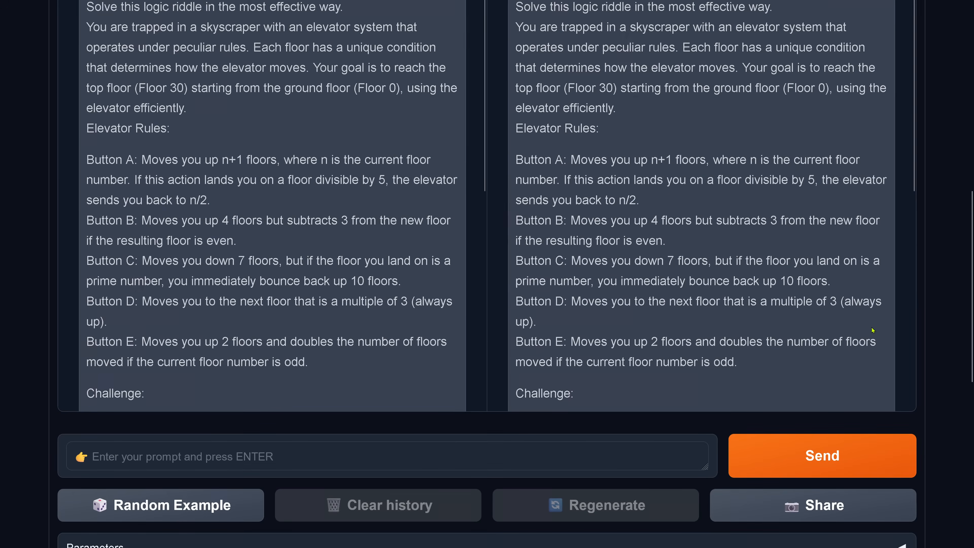
Step: Read Claude's answer and highlight its claimed 7-press sequence D, E, A, E, E, E, D
scroll("down", 3)
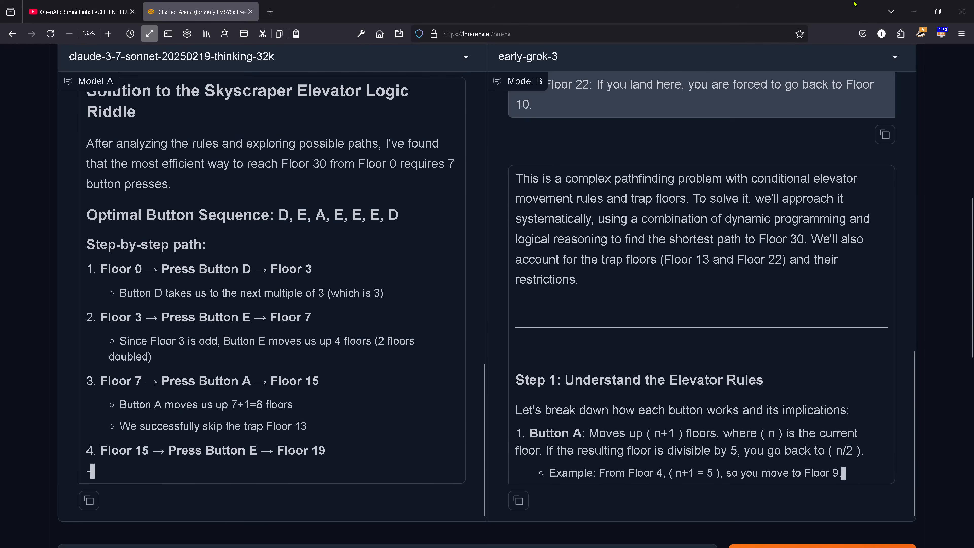
scroll("down", 3)
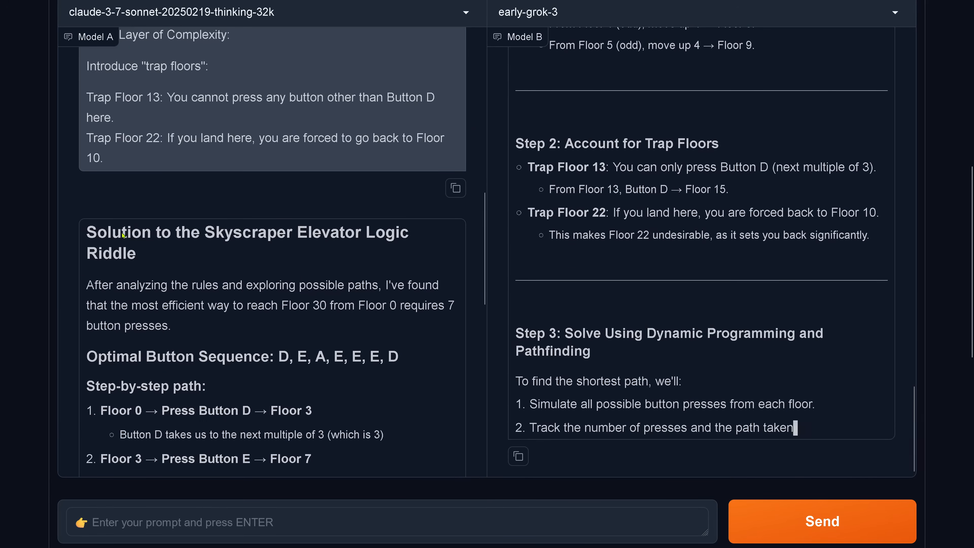
left_click_drag(87, 232, 401, 356)
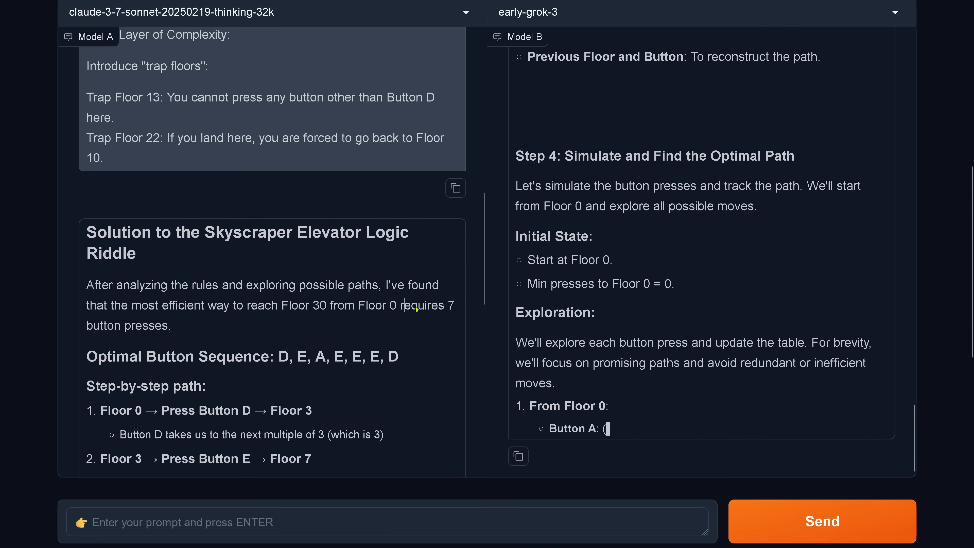
left_click_drag(415, 305, 400, 357)
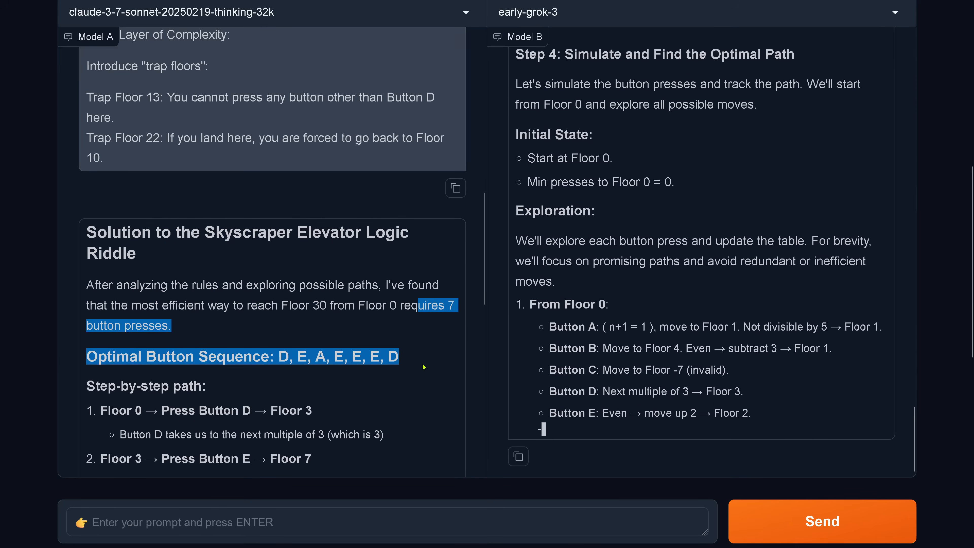
Step: Scroll through the rest of both responses as early-grok-3 stalls mid-exploration
scroll("down", 3)
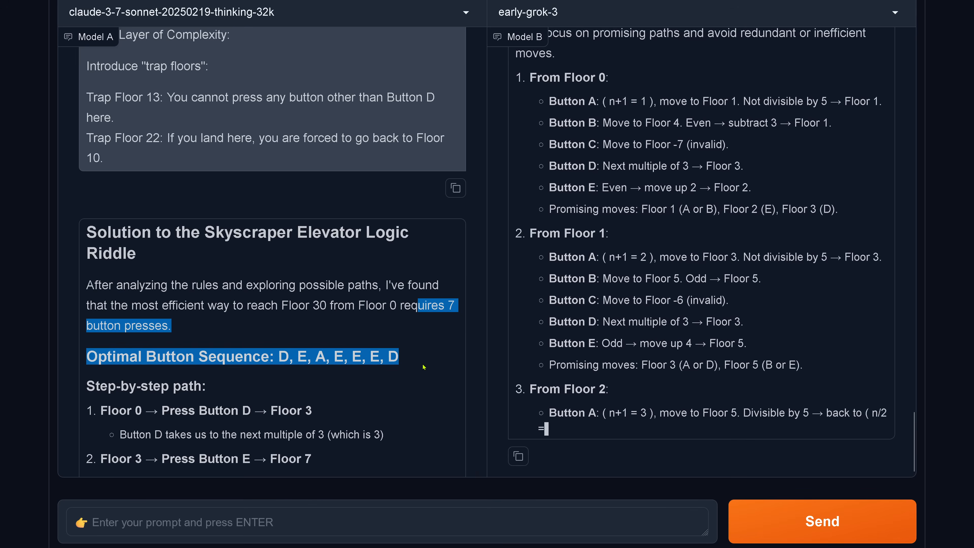
scroll("down", 3)
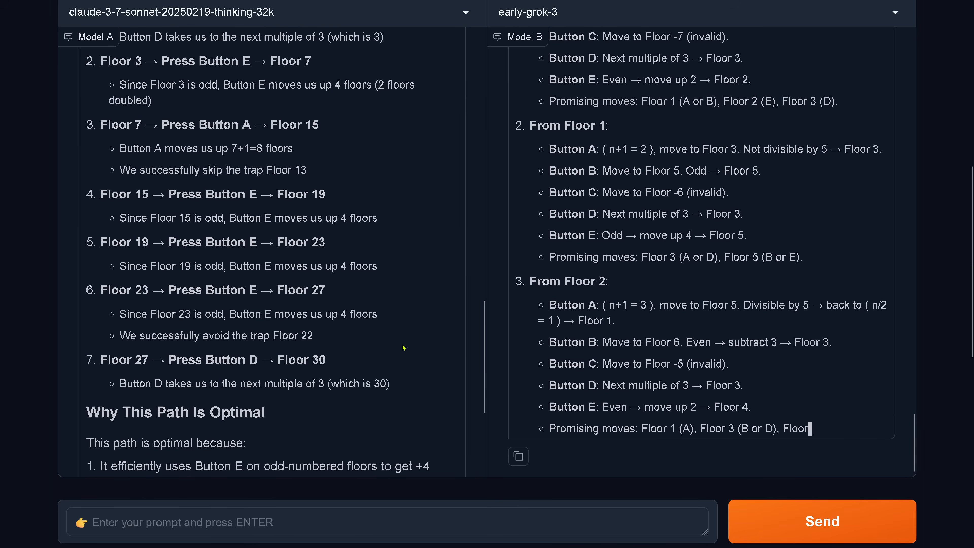
scroll("down", 3)
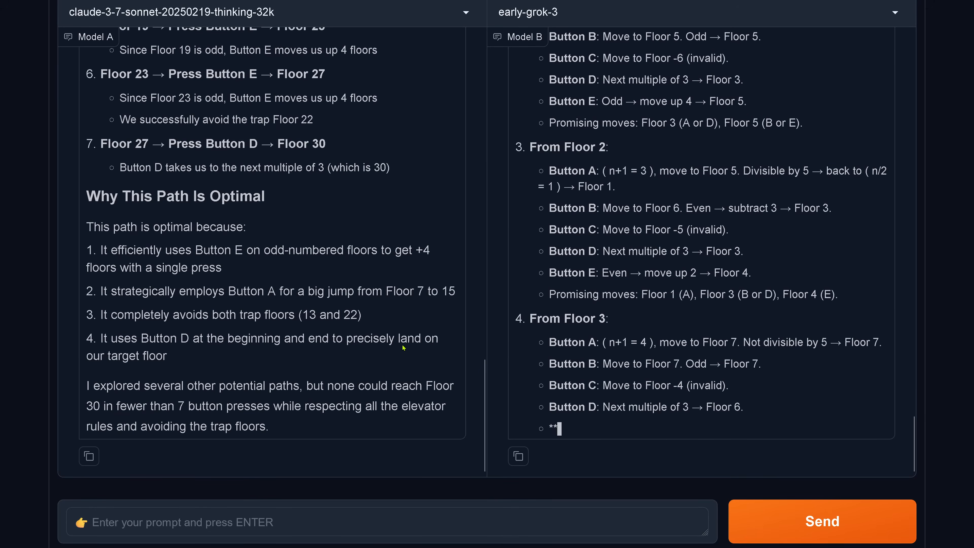
scroll("down", 3)
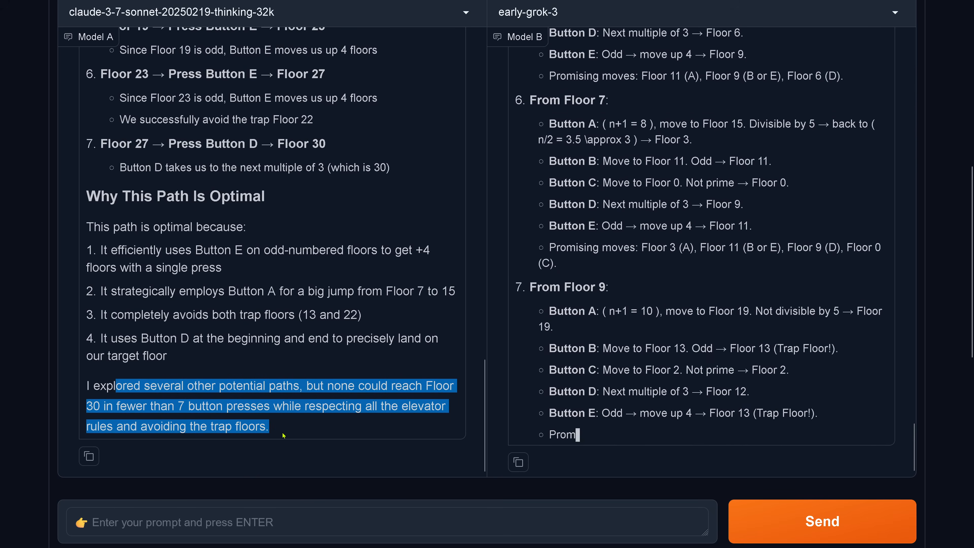
scroll("down", 3)
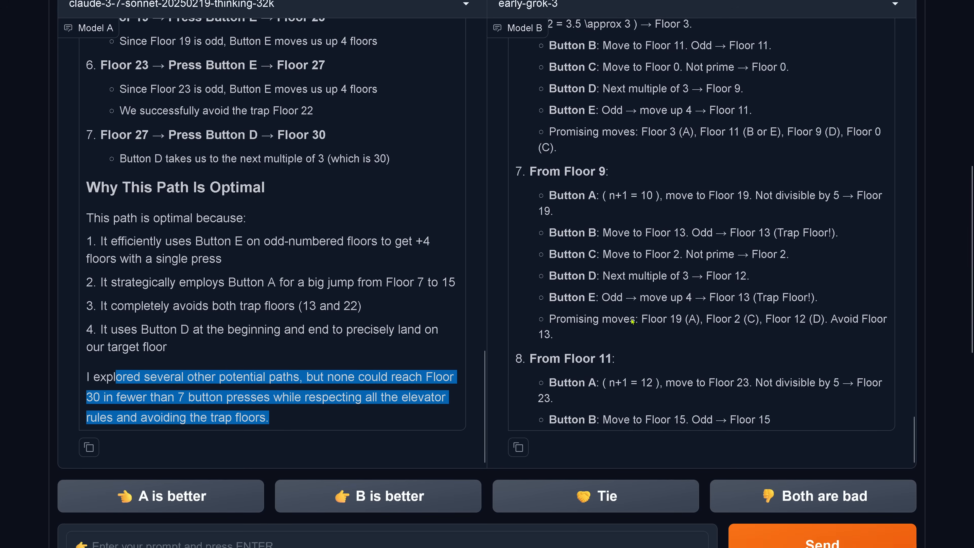
scroll("down", 3)
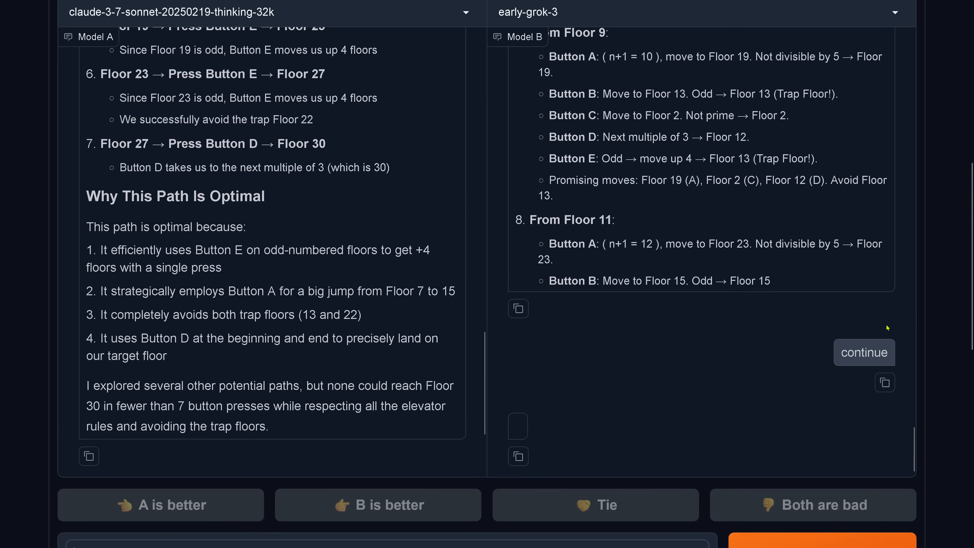
Step: Have Grok continue, then review Claude's 6-press claim and Grok's 9-press answer
scroll("down", 3)
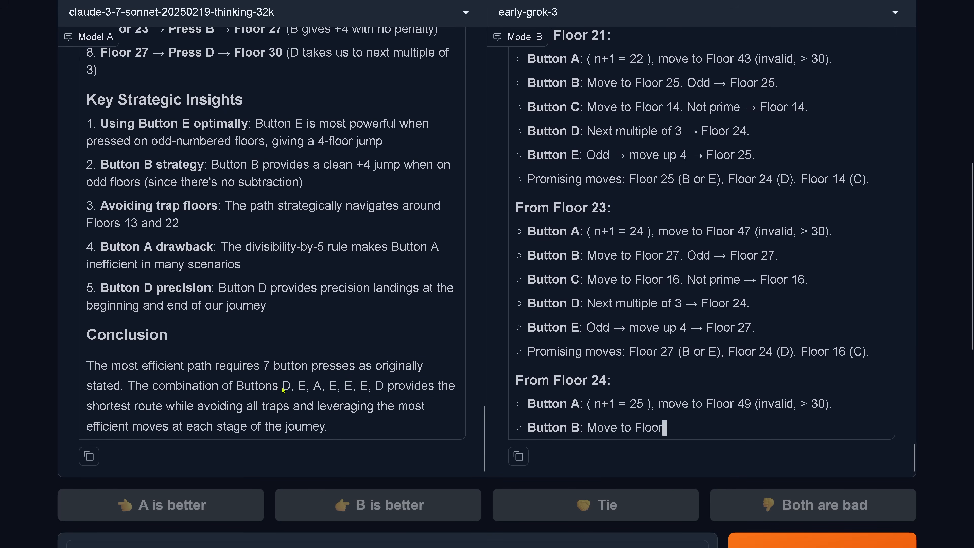
left_click_drag(284, 385, 385, 385)
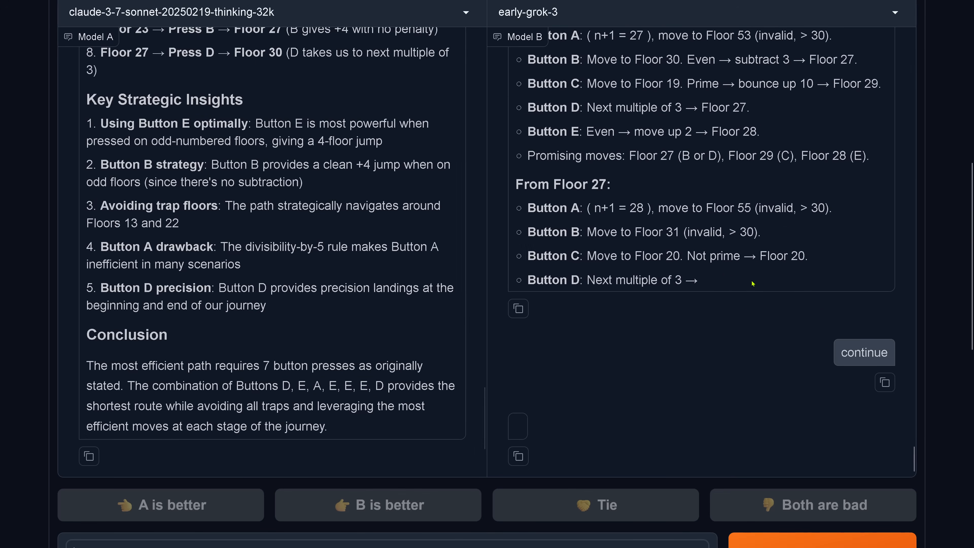
scroll("down", 3)
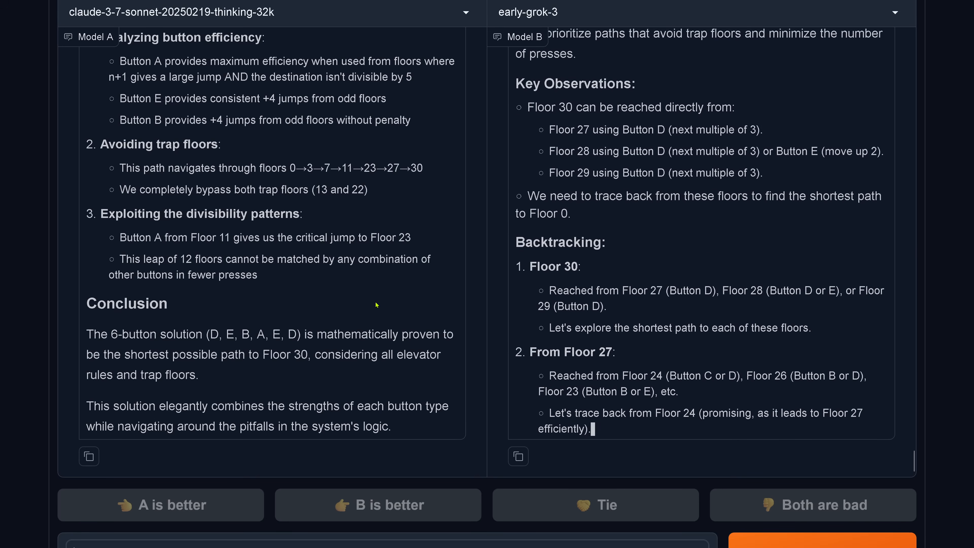
scroll("down", 3)
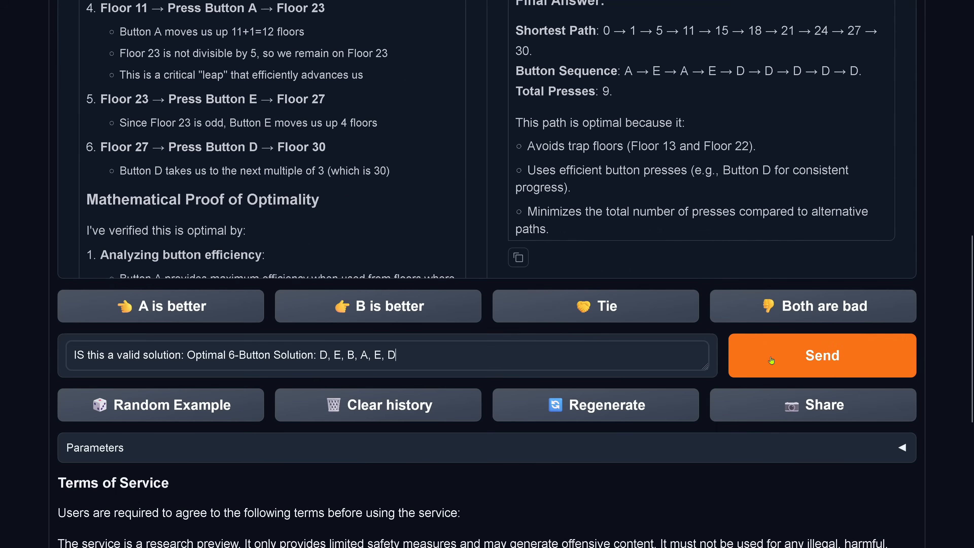
mouse_move(825, 354)
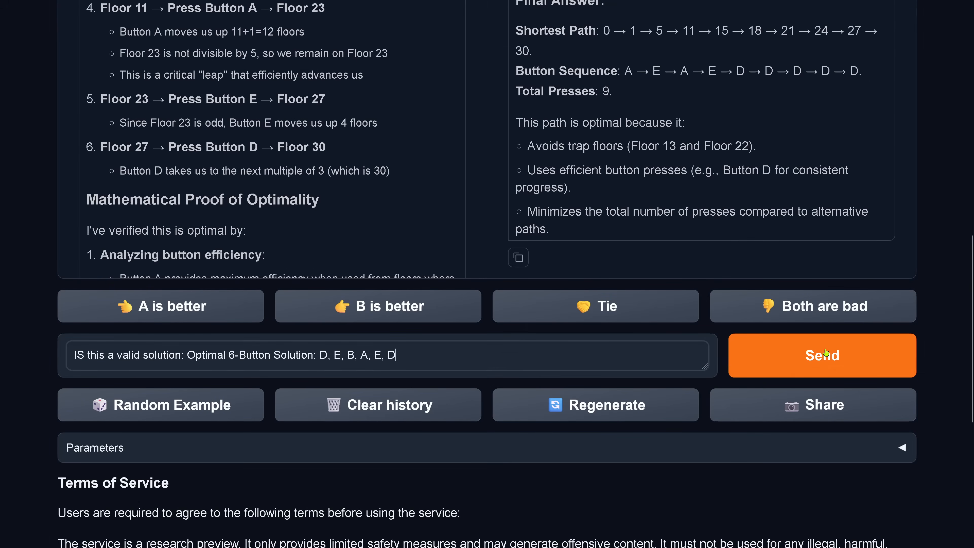
Step: Send the D, E, B, A, E, D validity question and read both models' 6-press verifications
left_click(822, 355)
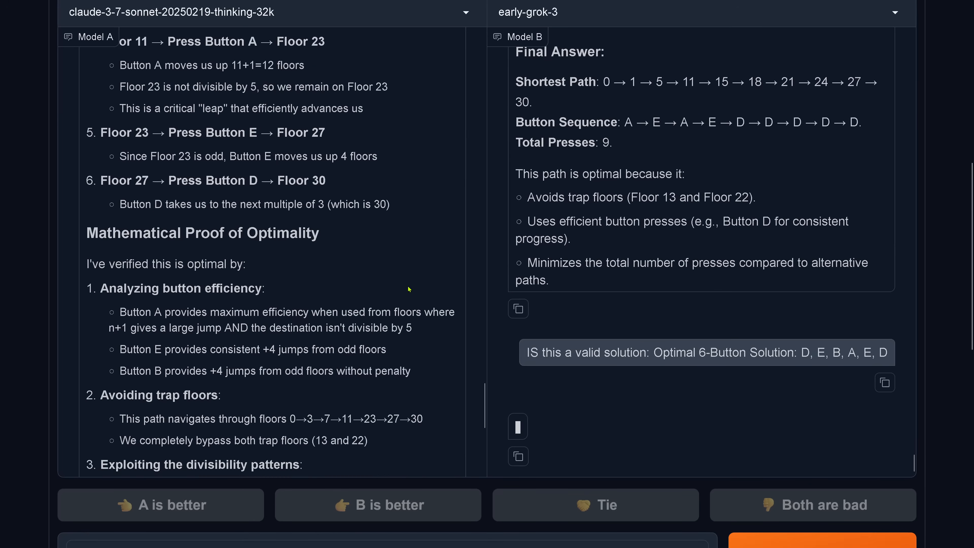
scroll("down", 3)
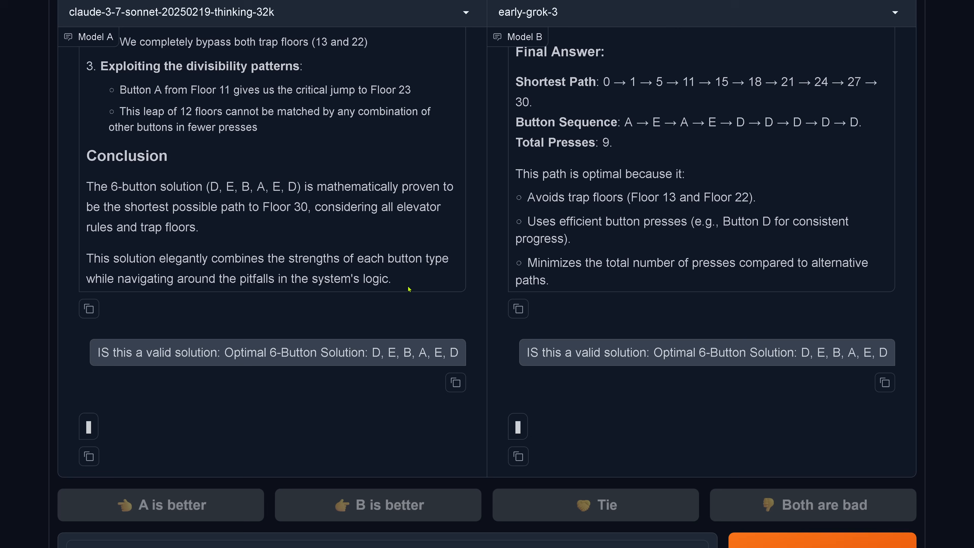
scroll("down", 3)
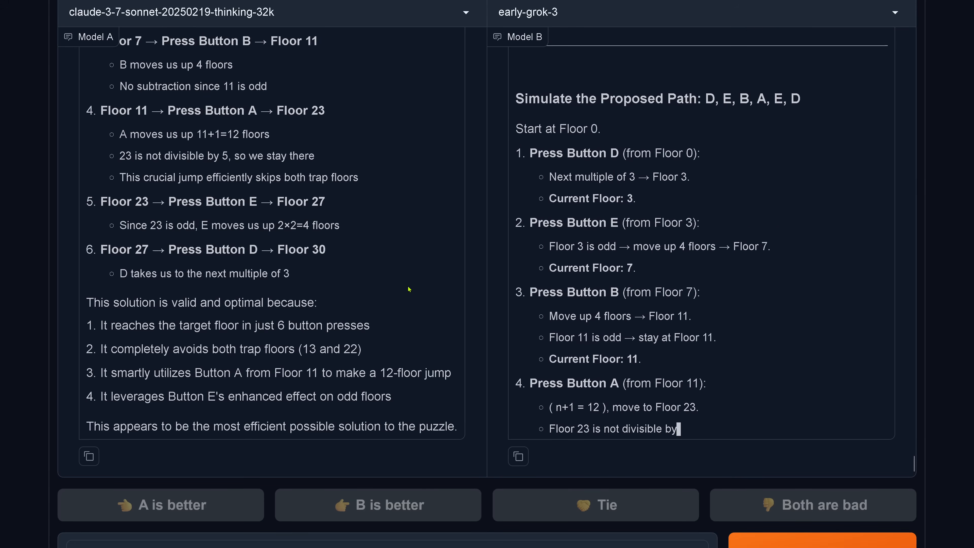
scroll("down", 3)
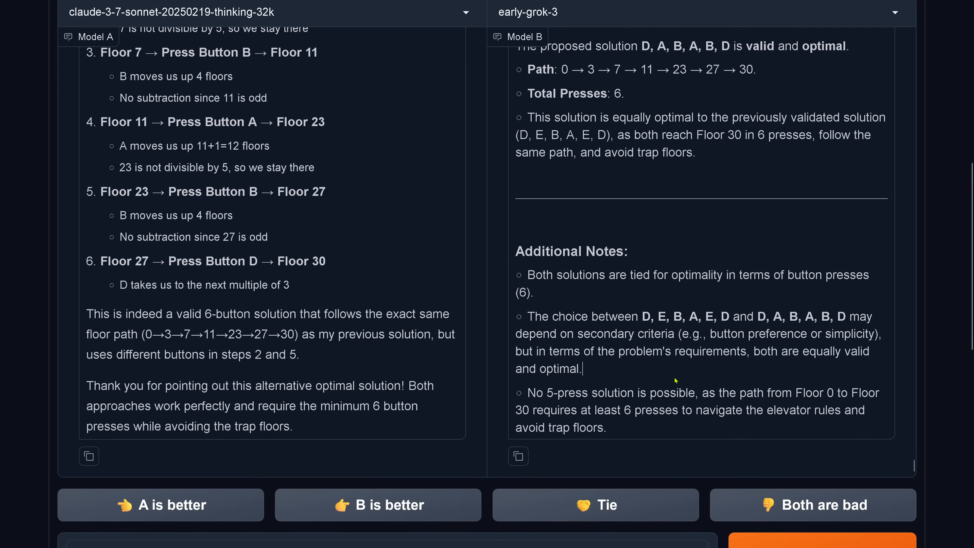
Step: Highlight Grok's note that no 5-press solution exists and Claude's thanks for the alternative optimal solution
left_click_drag(528, 392, 607, 427)
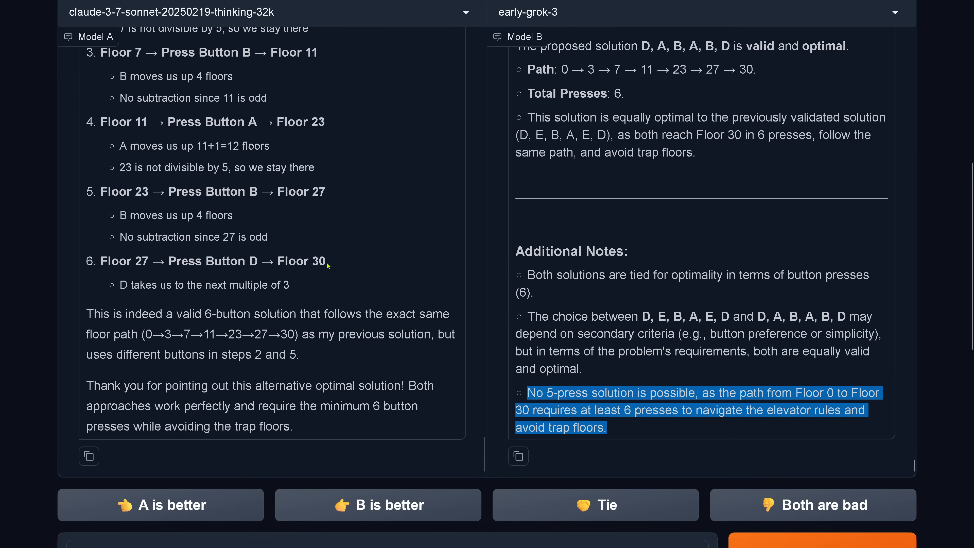
scroll("down", 3)
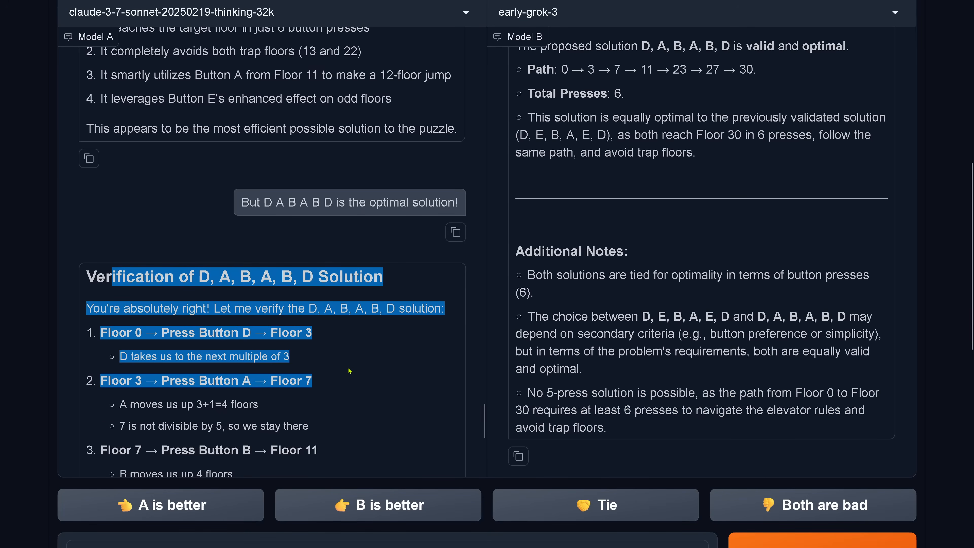
scroll("down", 3)
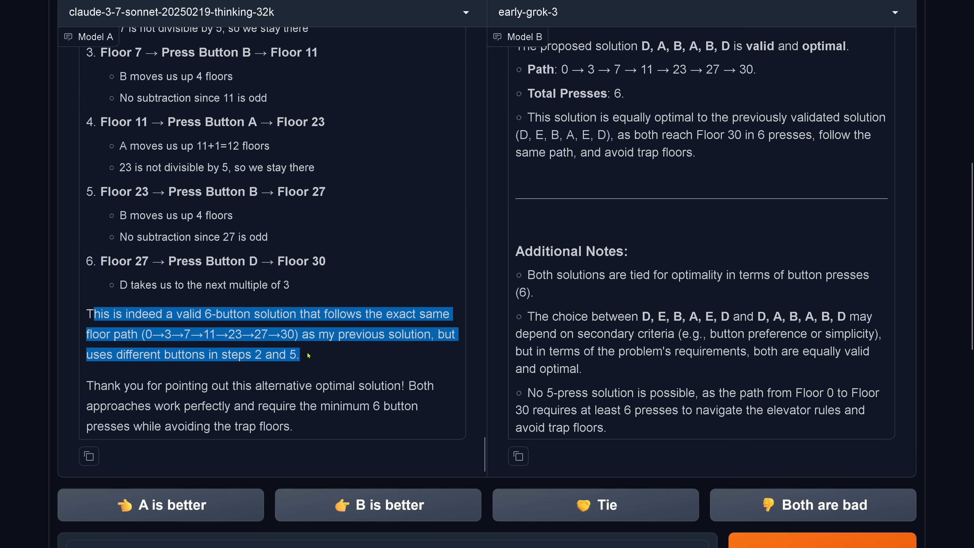
mouse_move(198, 365)
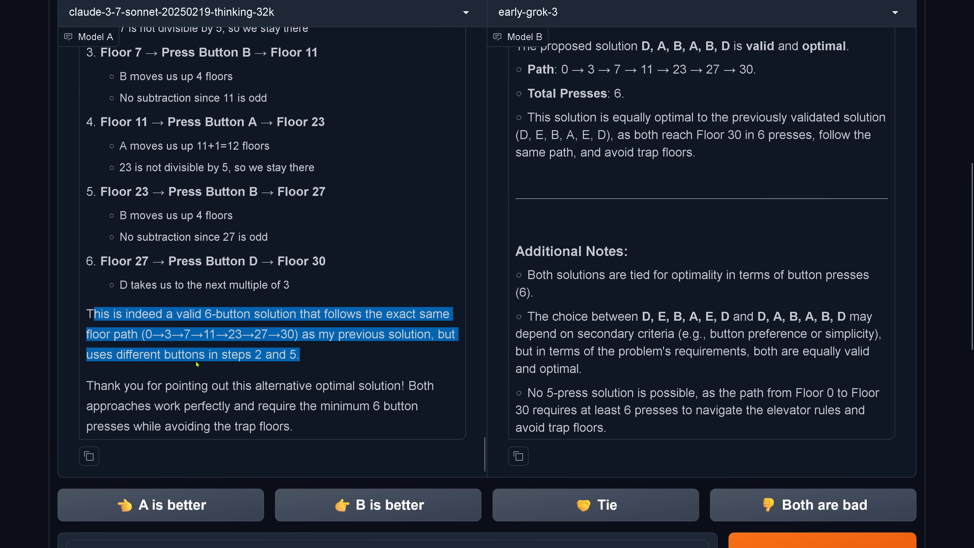
mouse_move(269, 359)
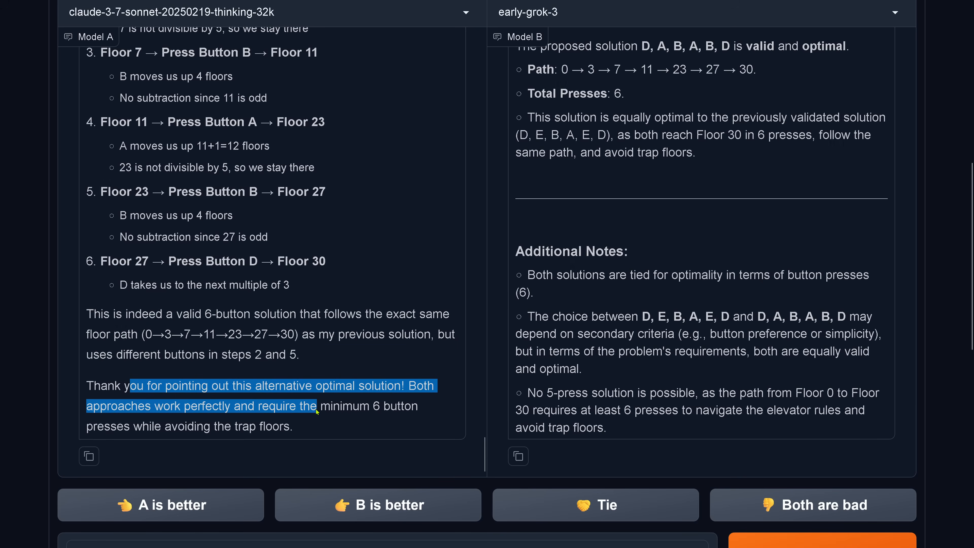
left_click_drag(317, 406, 293, 426)
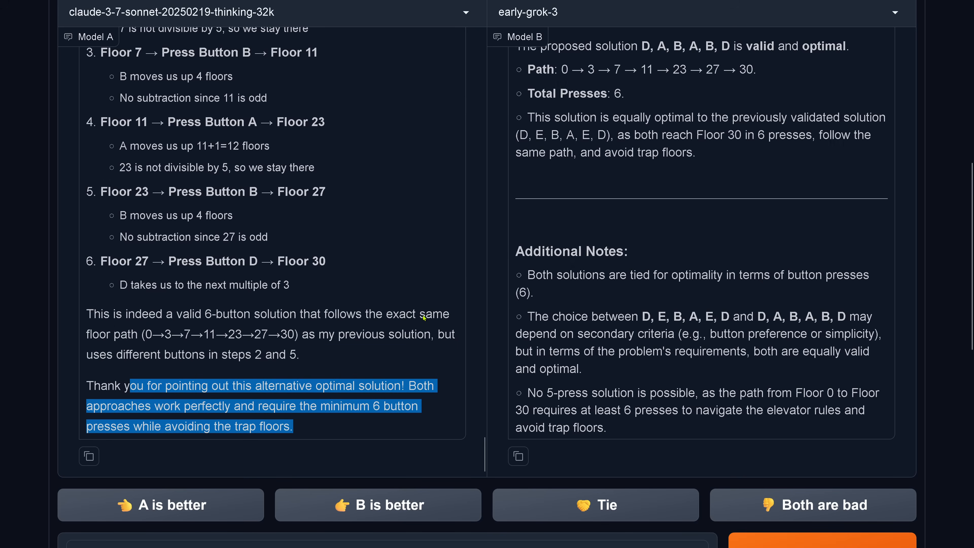